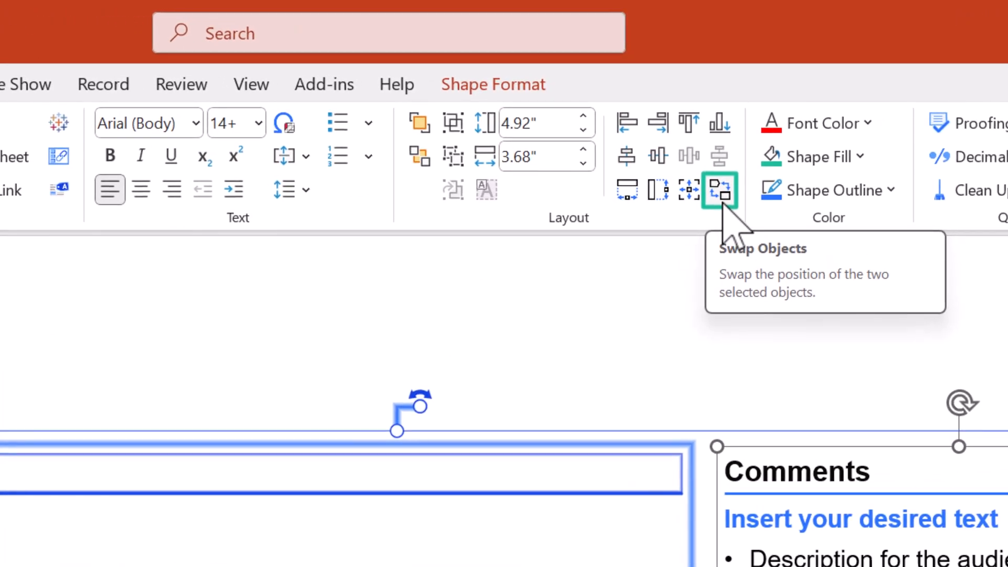
Swap the waterfall chart and Comments box, swap back, then swap them once more.
{"action": "left_click", "coordinate": [720, 189]}
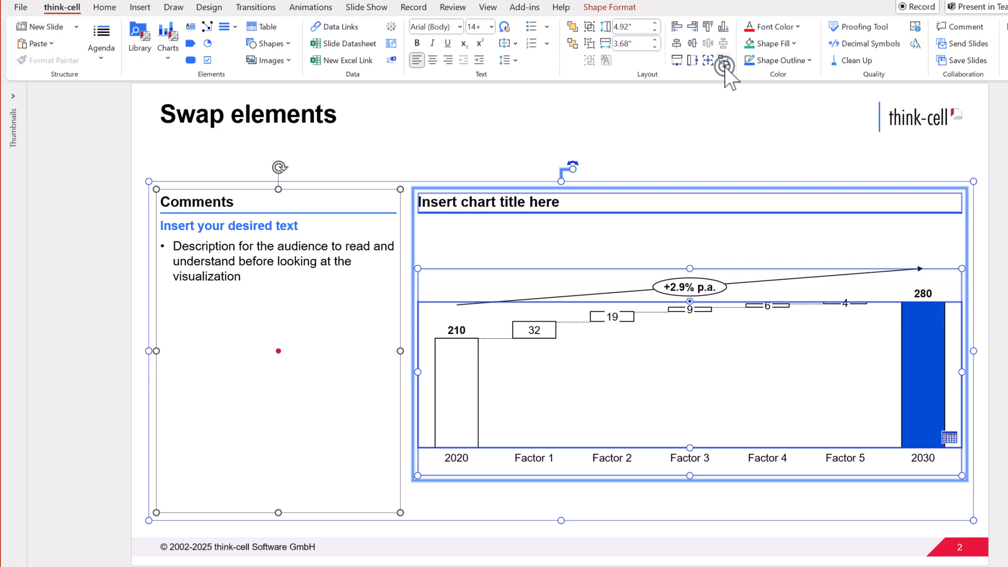
{"action": "left_click", "coordinate": [724, 61]}
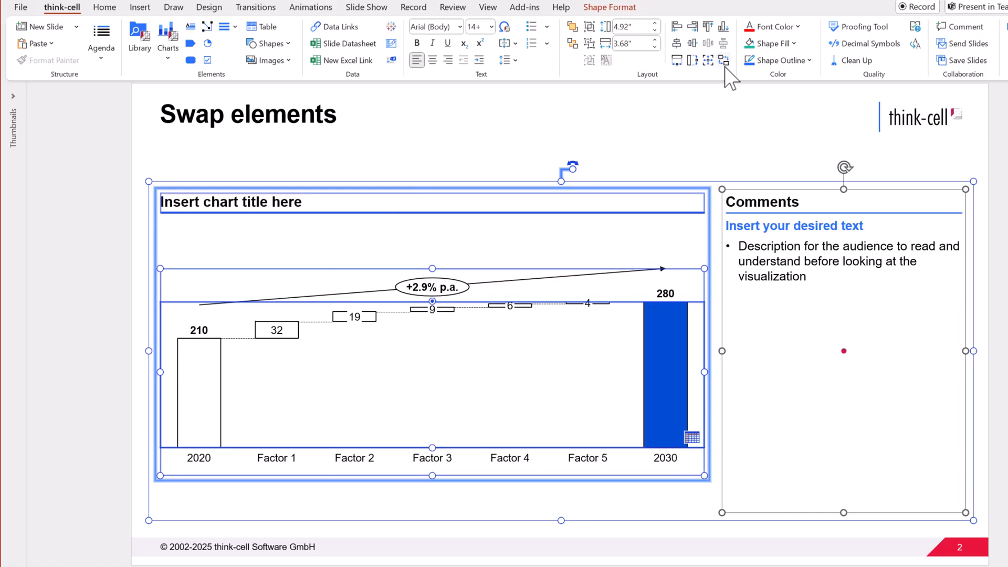
{"action": "left_click", "coordinate": [724, 60]}
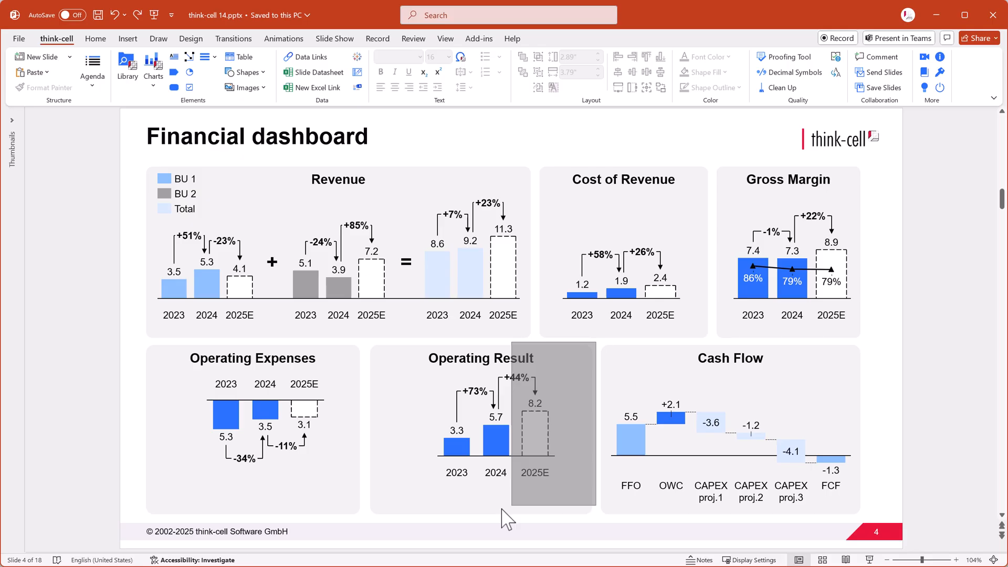
Select the Cash Flow and Operating Result panels and swap their positions on the dashboard.
{"action": "left_click", "coordinate": [494, 424]}
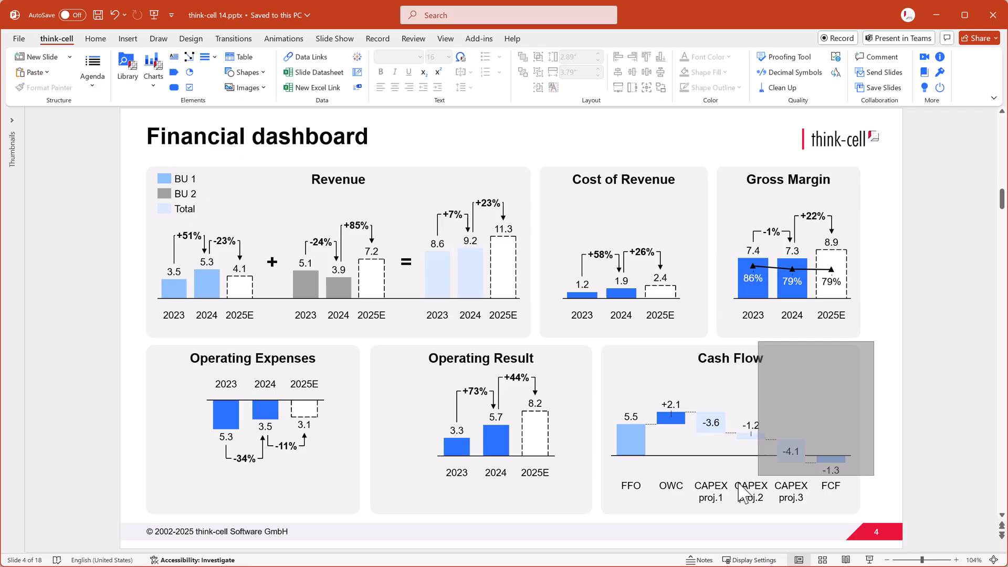
{"action": "left_click", "coordinate": [729, 444]}
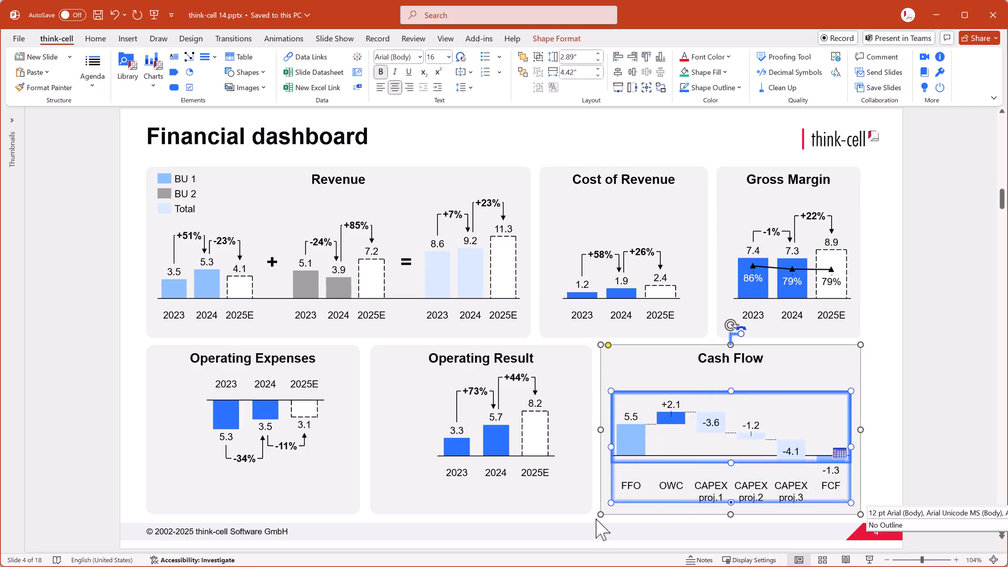
{"action": "left_click", "coordinate": [478, 418]}
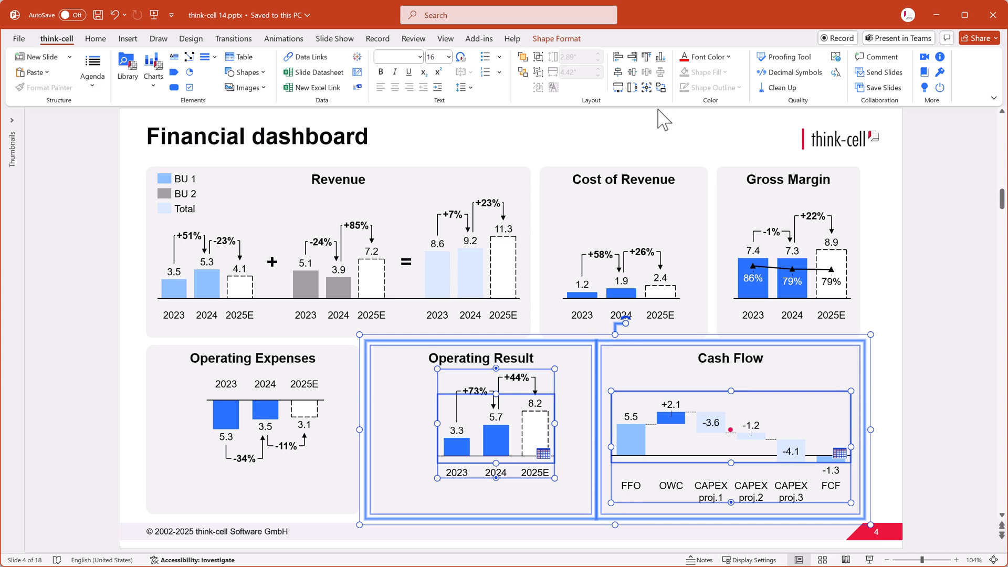
{"action": "left_click", "coordinate": [662, 86]}
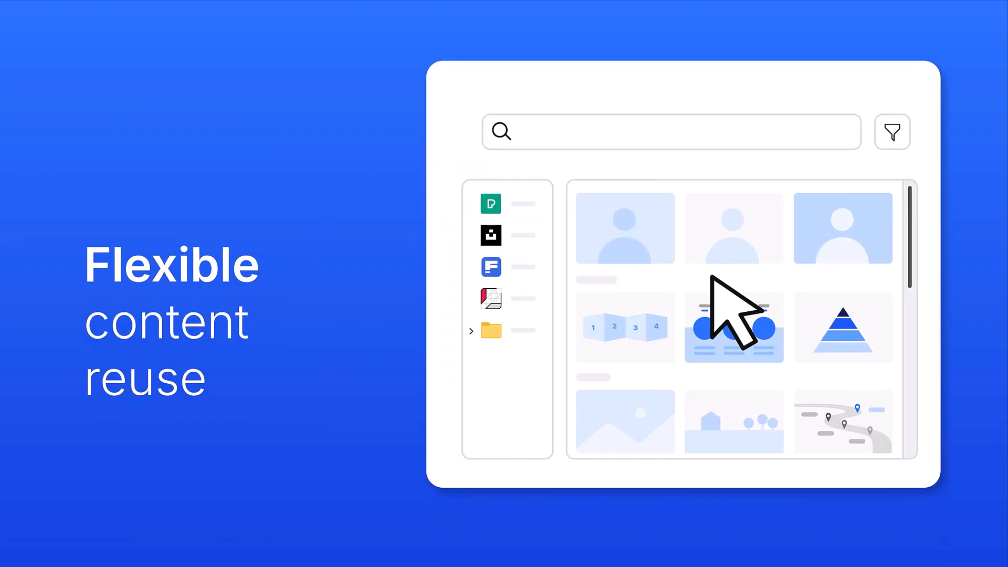
{"action": "scroll", "scroll_direction": "down", "scroll_amount": 3}
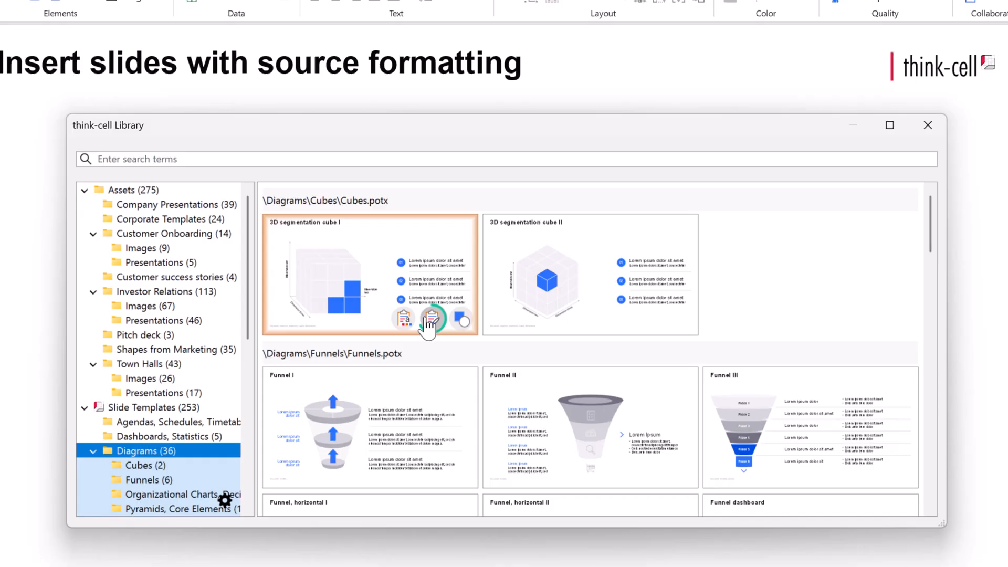
{"action": "mouse_move", "coordinate": [417, 320]}
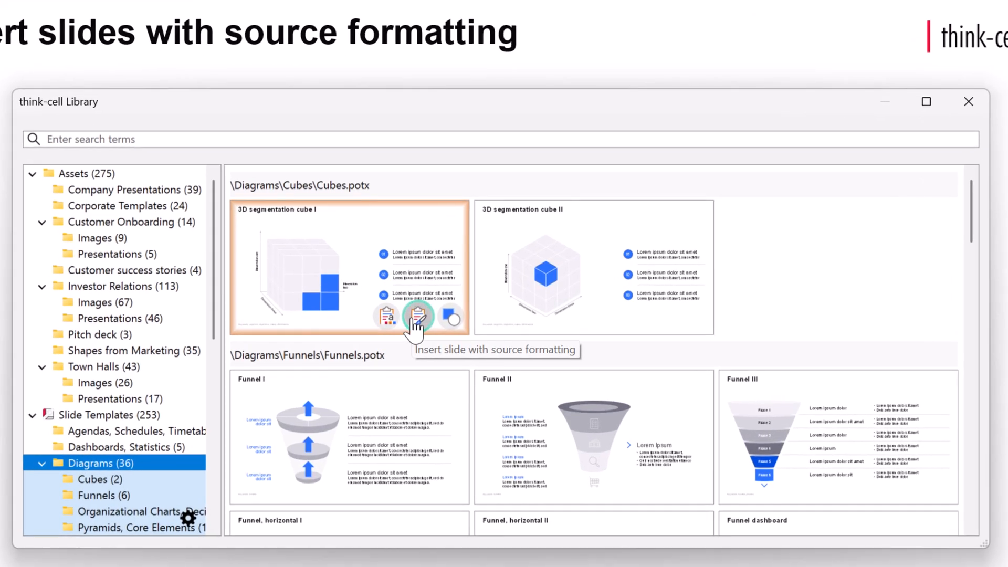
{"action": "mouse_move", "coordinate": [385, 315]}
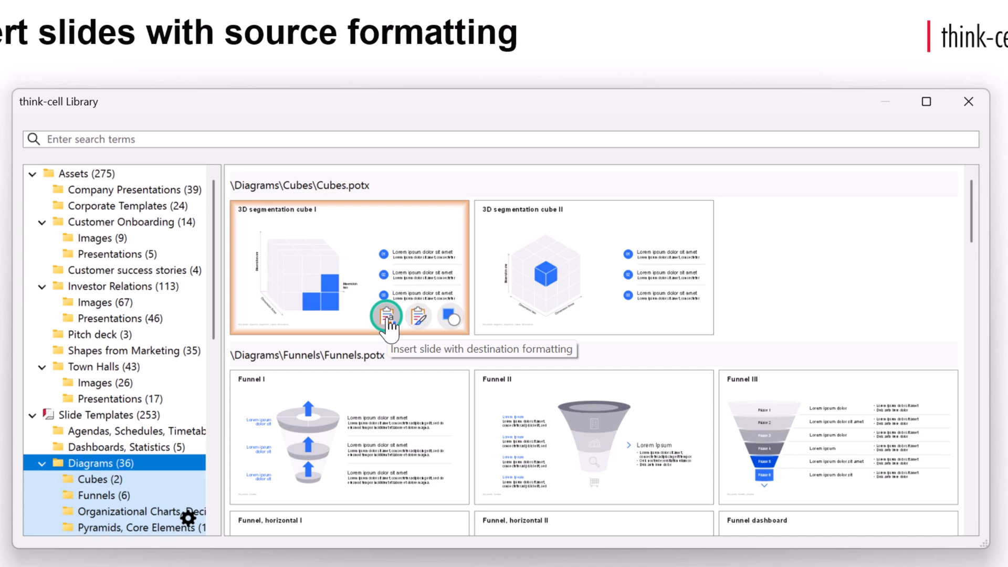
{"action": "mouse_move", "coordinate": [181, 270]}
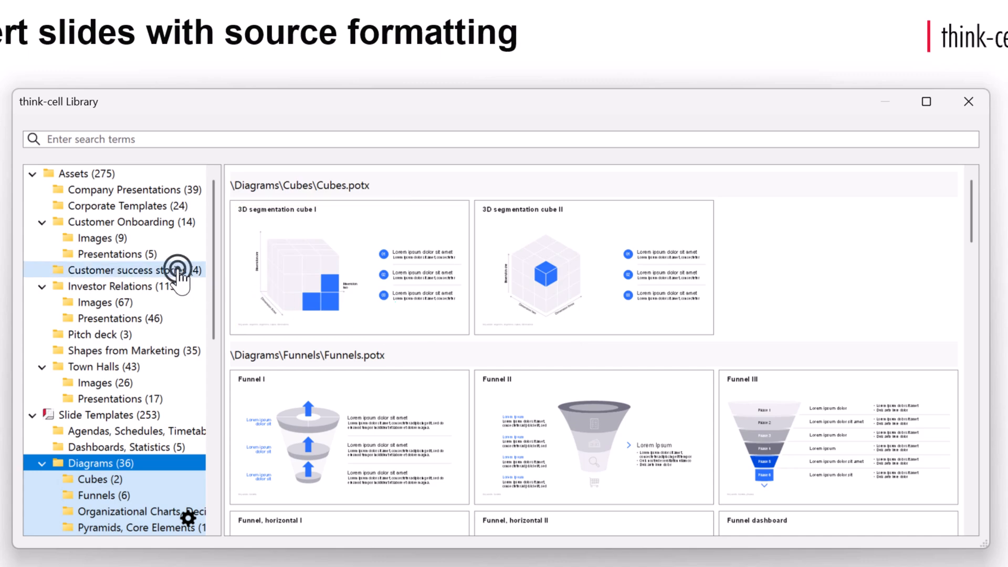
Insert the banking customer success slide with source formatting from Customer success stories, then close the Library.
{"action": "left_click", "coordinate": [129, 270]}
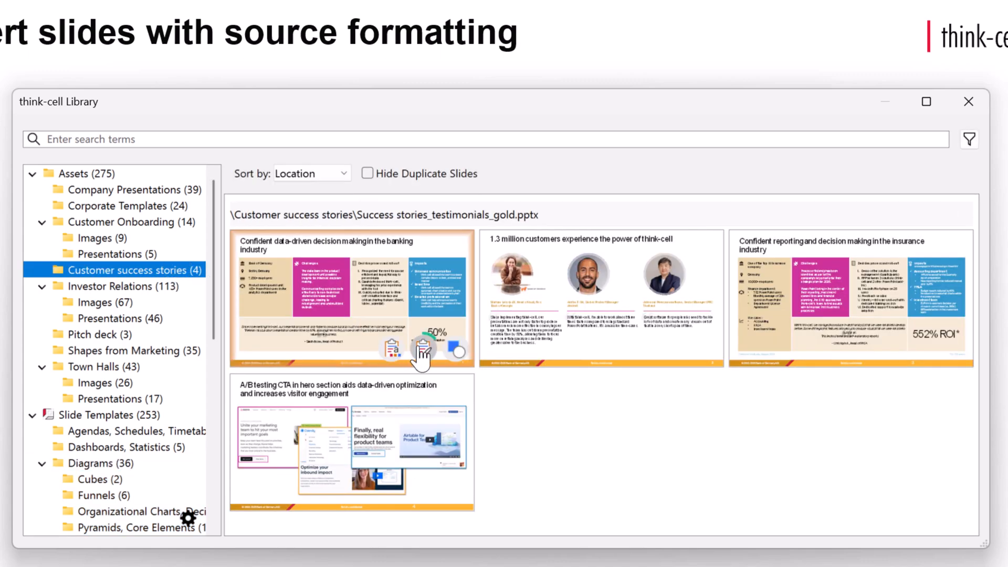
{"action": "mouse_move", "coordinate": [422, 351]}
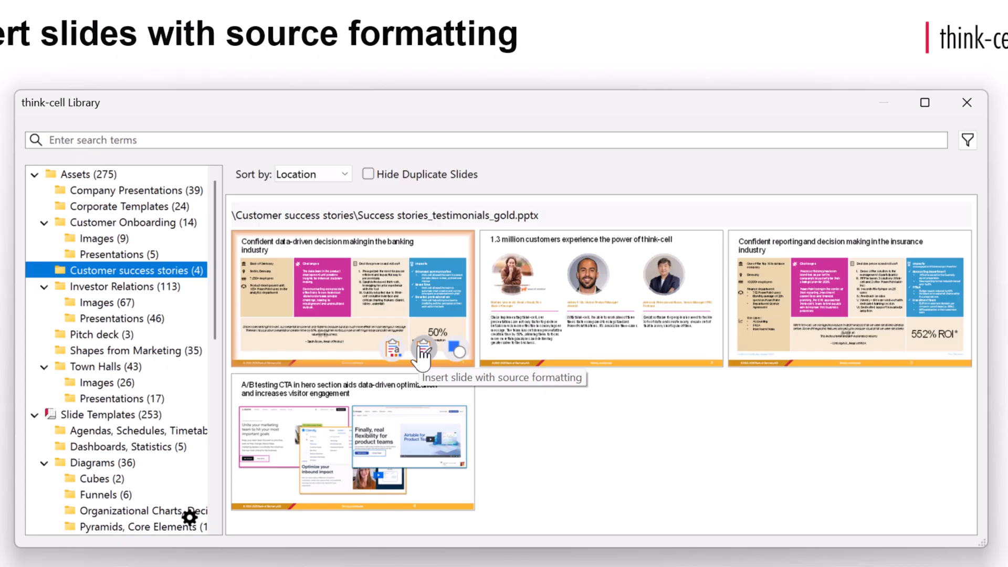
{"action": "left_click", "coordinate": [421, 351]}
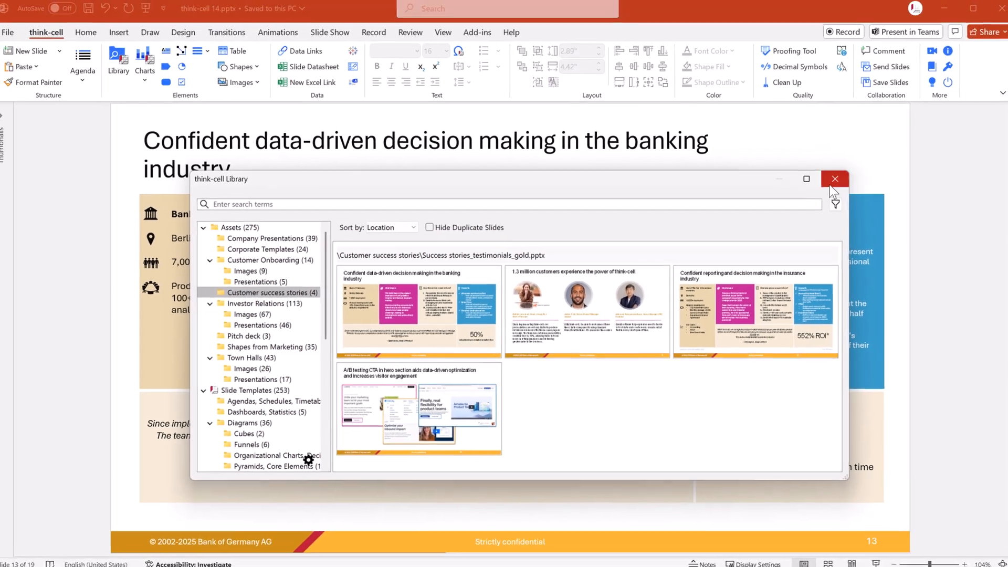
{"action": "left_click", "coordinate": [834, 178]}
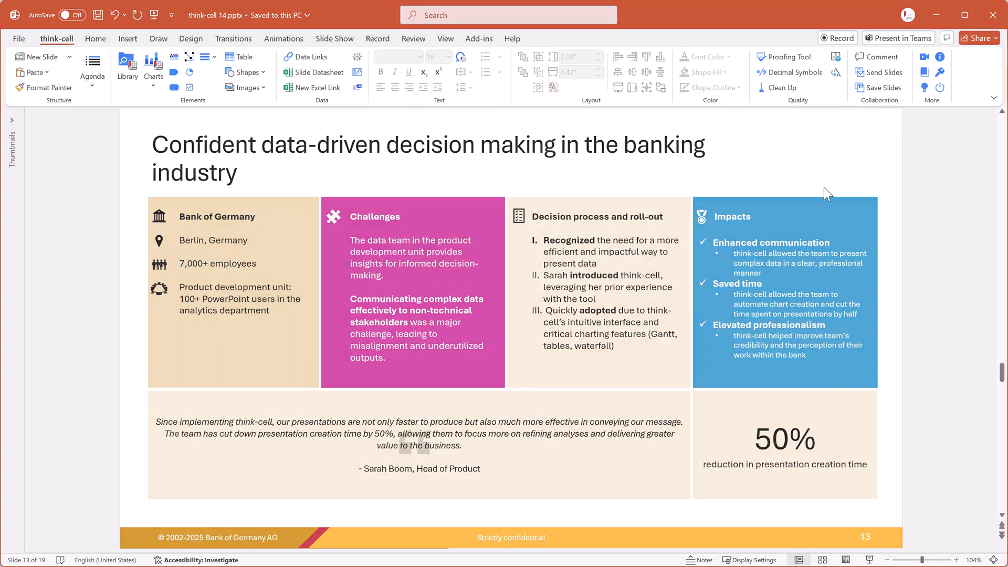
Place the black dollar-in-hand Freepik icon above the 46% time-saving statement.
{"action": "left_click", "coordinate": [127, 68]}
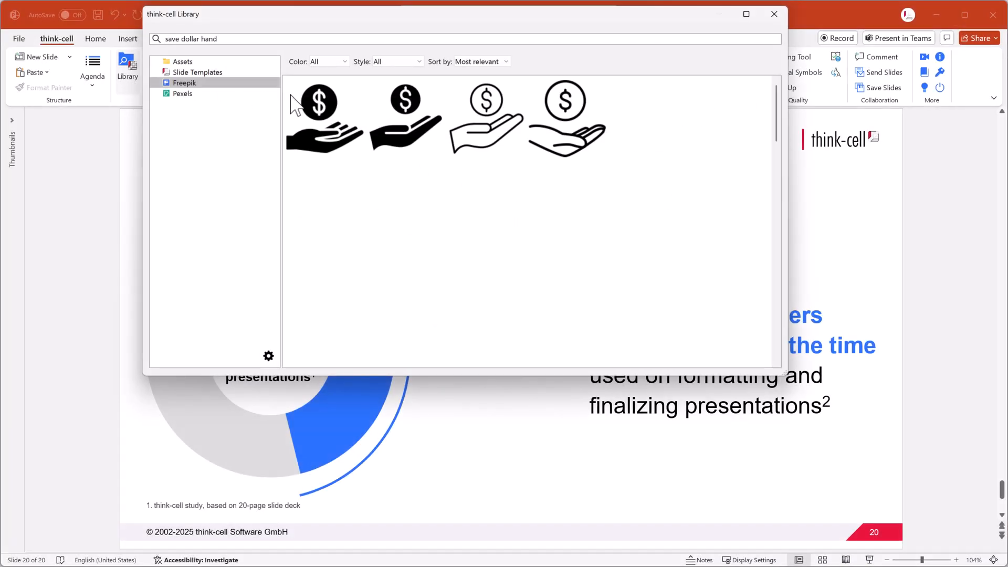
{"action": "scroll", "scroll_direction": "down", "scroll_amount": 3}
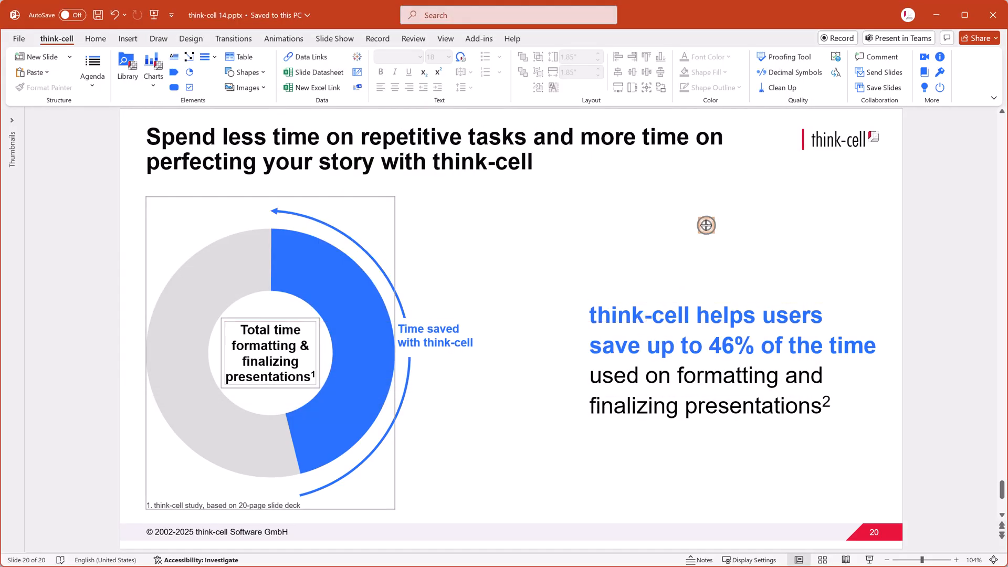
{"action": "left_click", "coordinate": [705, 225]}
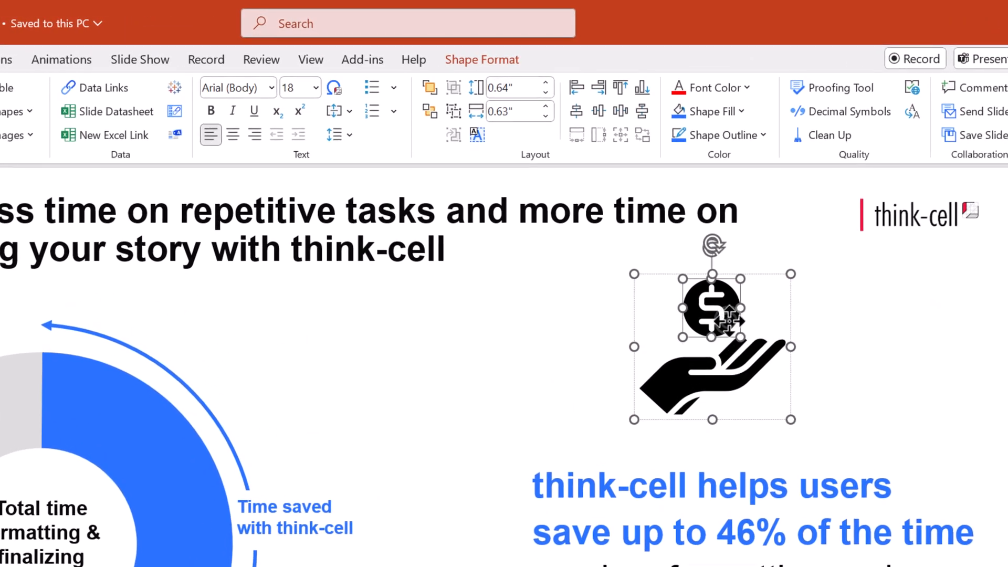
{"action": "left_click", "coordinate": [707, 111]}
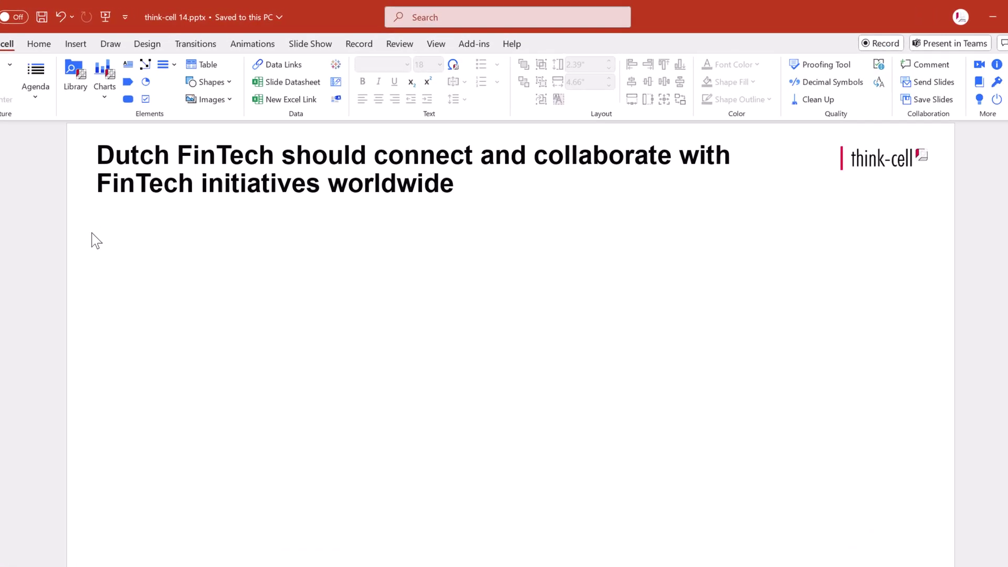
Insert all the blank world map objects from Shapes from Marketing onto the FinTech slide.
{"action": "left_click", "coordinate": [74, 75]}
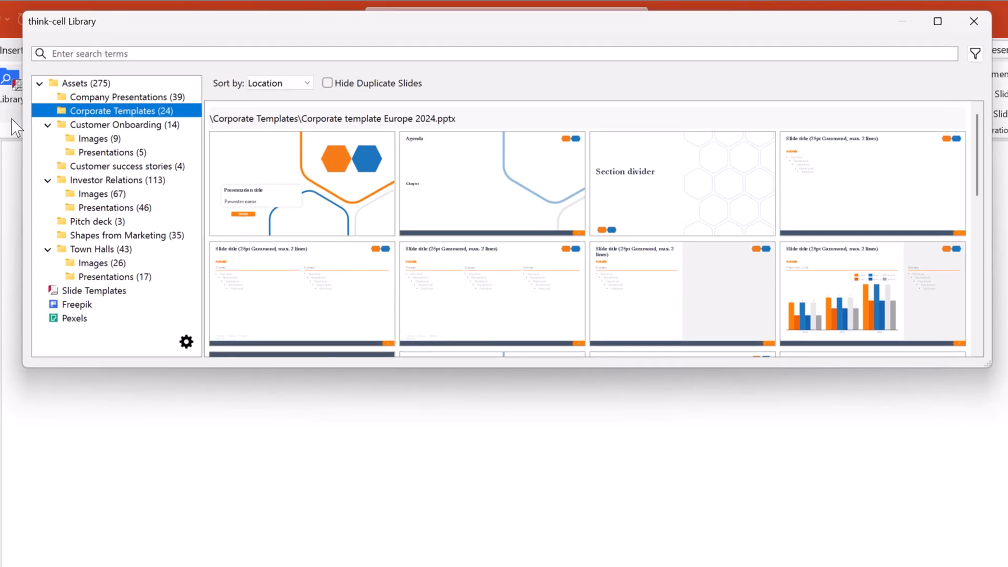
{"action": "left_click", "coordinate": [127, 234]}
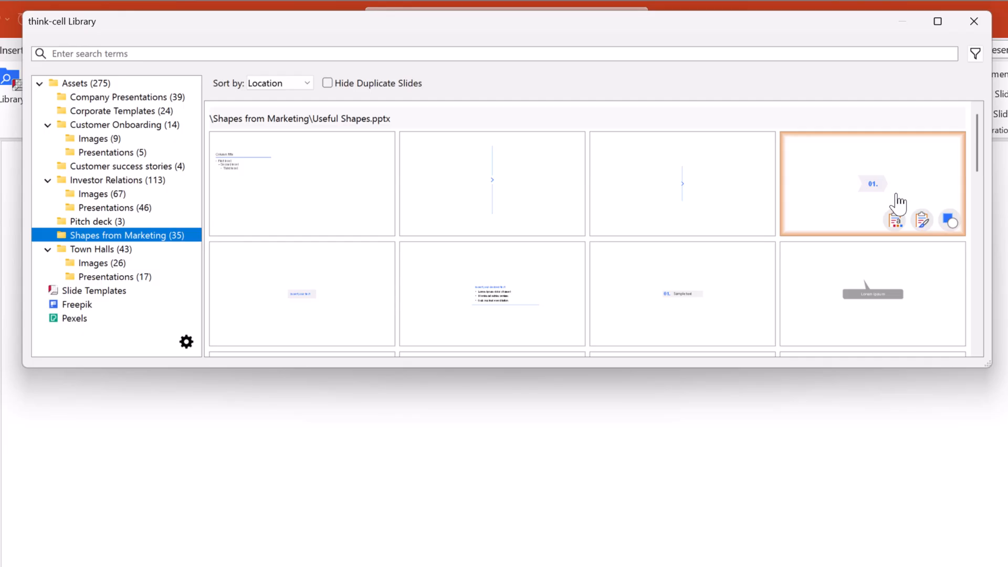
{"action": "scroll", "scroll_direction": "down", "scroll_amount": 3}
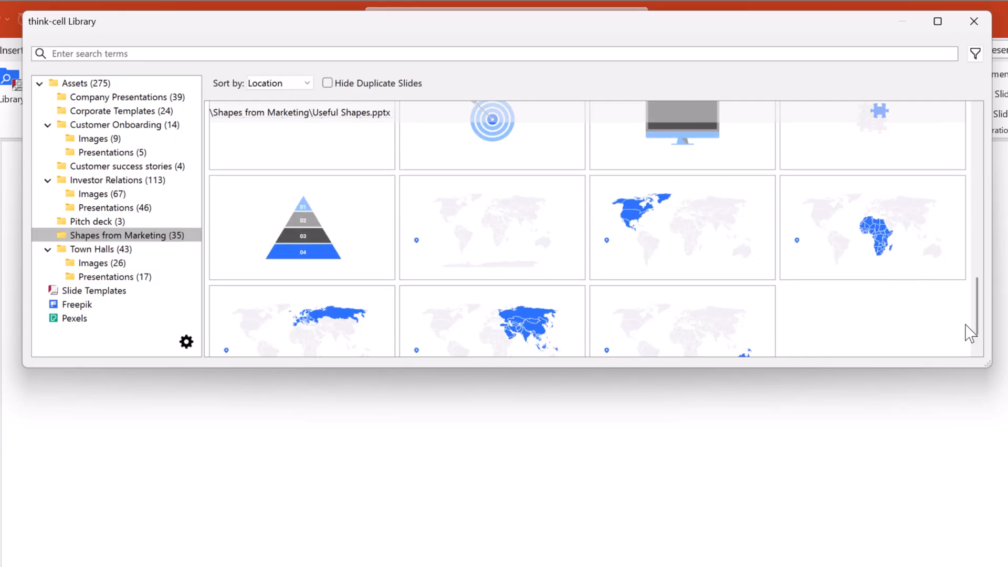
{"action": "mouse_move", "coordinate": [568, 264]}
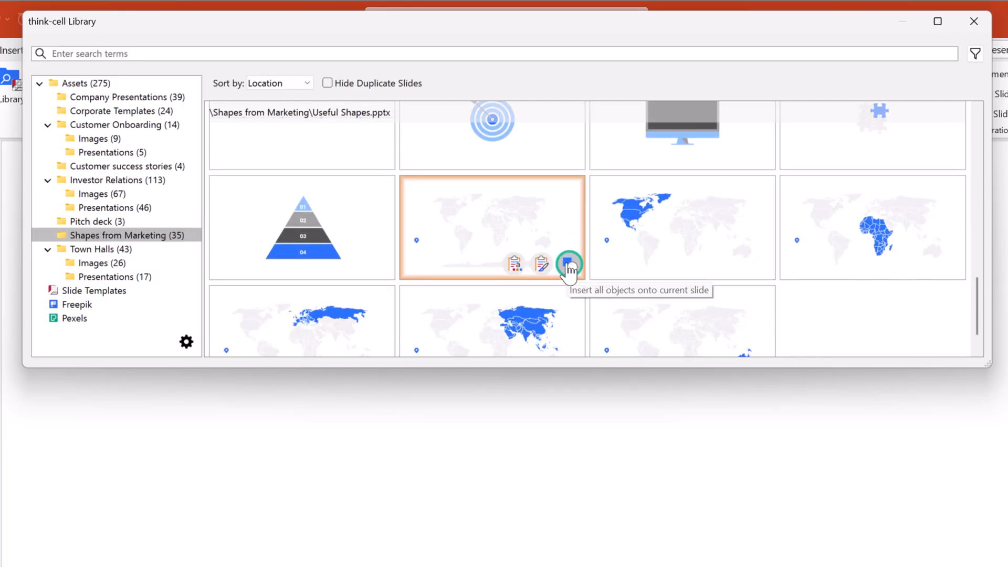
{"action": "left_click", "coordinate": [568, 264]}
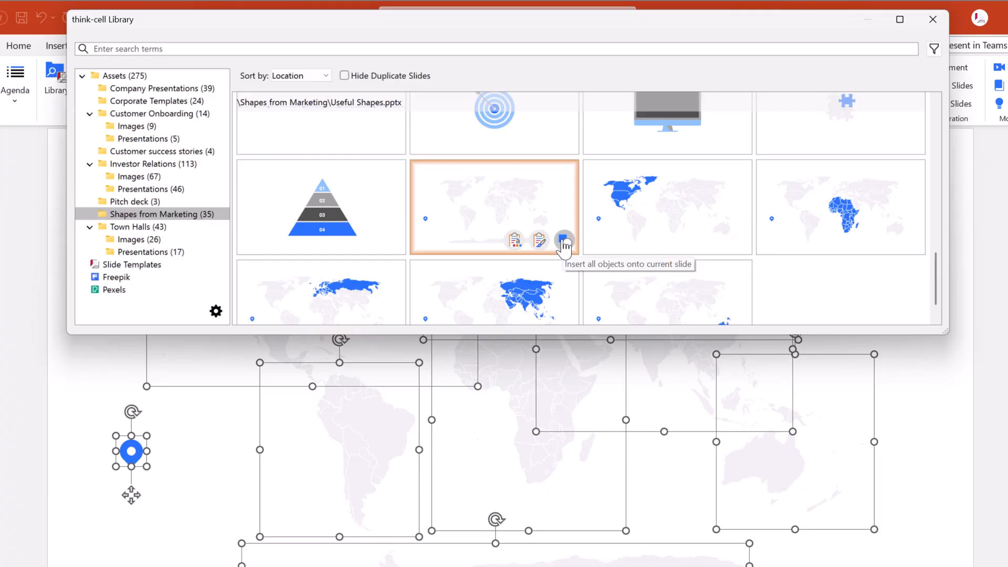
{"action": "left_click", "coordinate": [563, 242]}
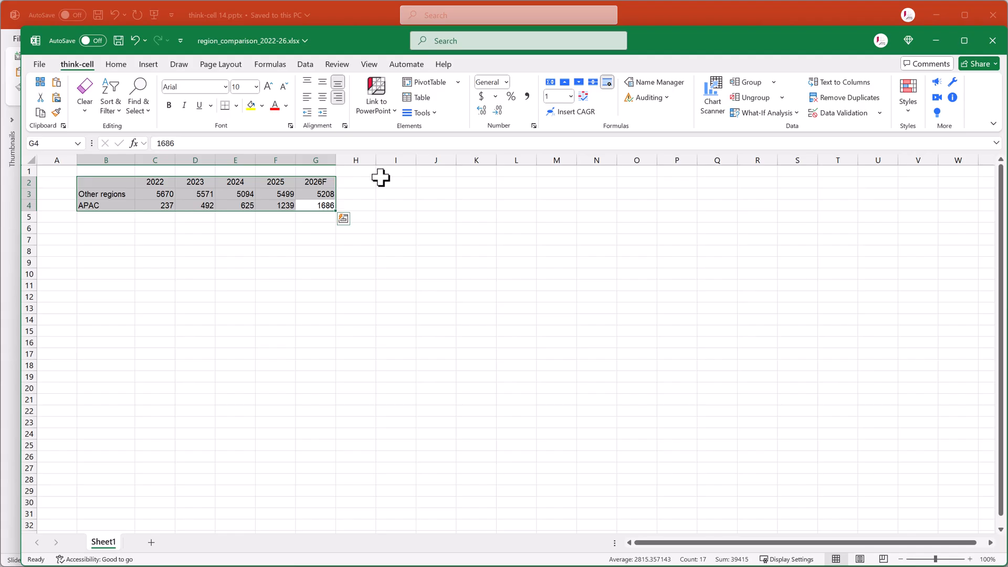
Link B2:G4 region figures to PowerPoint as a stacked chart and place it on the slide.
{"action": "left_click", "coordinate": [374, 95]}
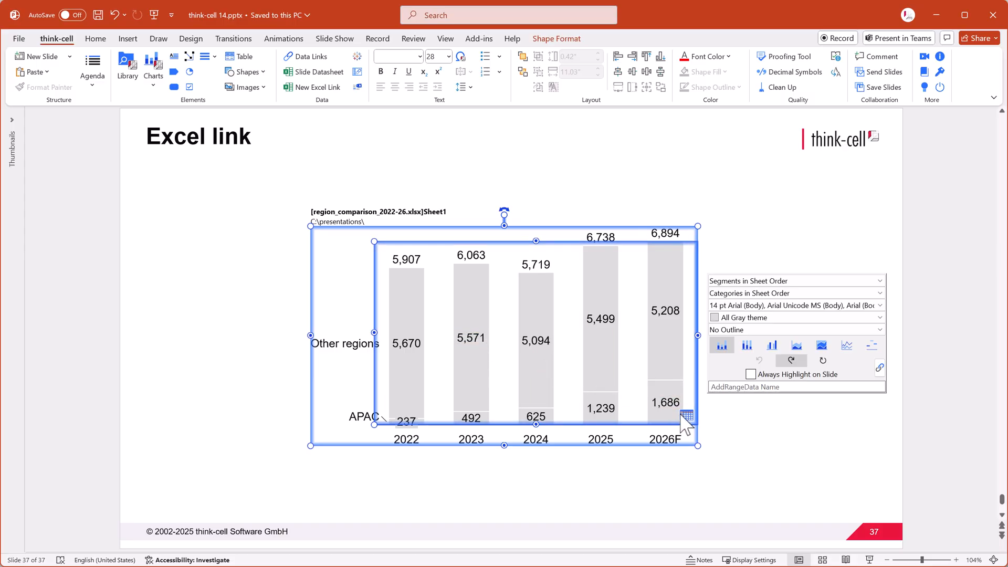
{"action": "left_click", "coordinate": [687, 416]}
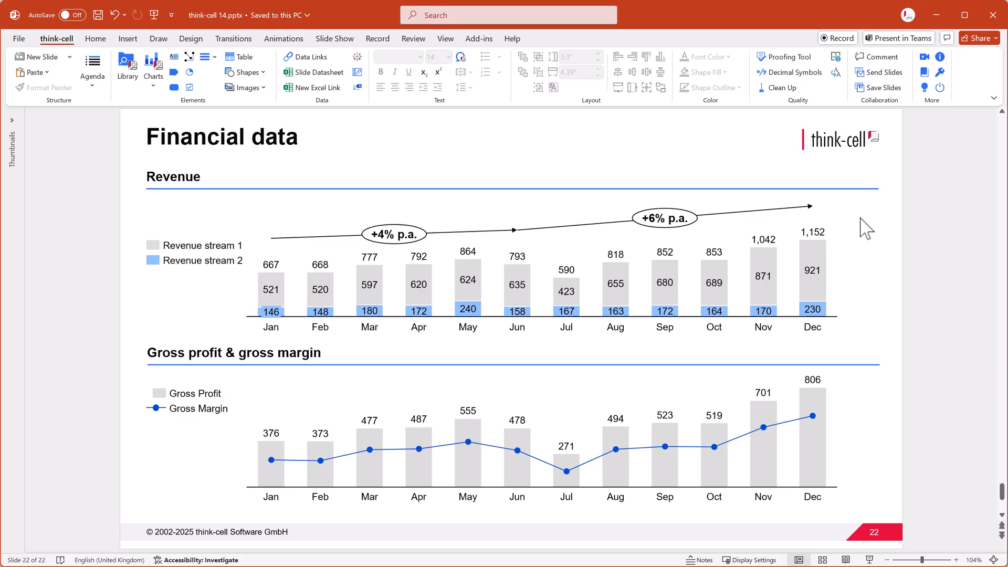
Move the revenue chart's data to the slide datasheet and link pasted Profit & Margin rows to the existing chart.
{"action": "double_click", "coordinate": [467, 283]}
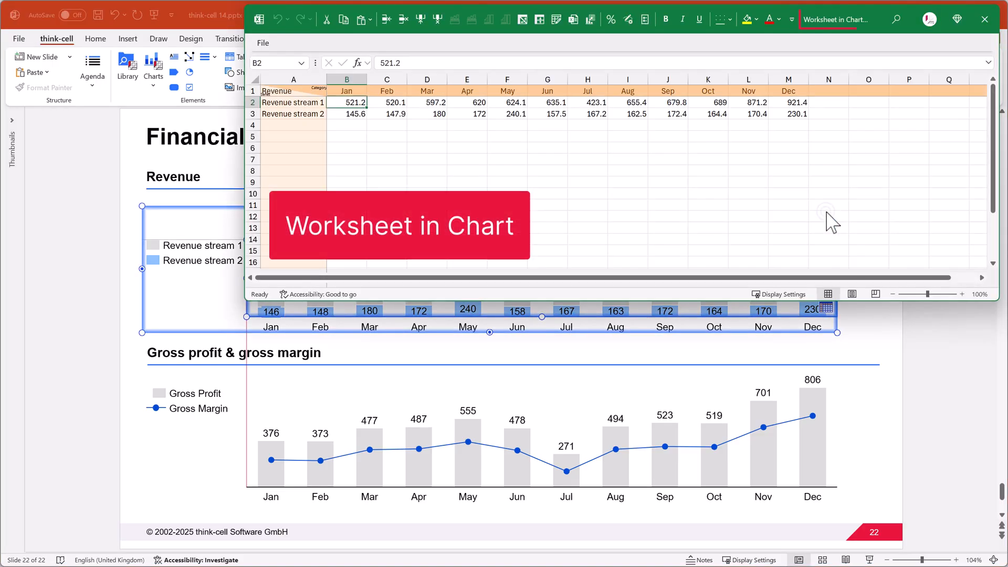
{"action": "mouse_move", "coordinate": [570, 18]}
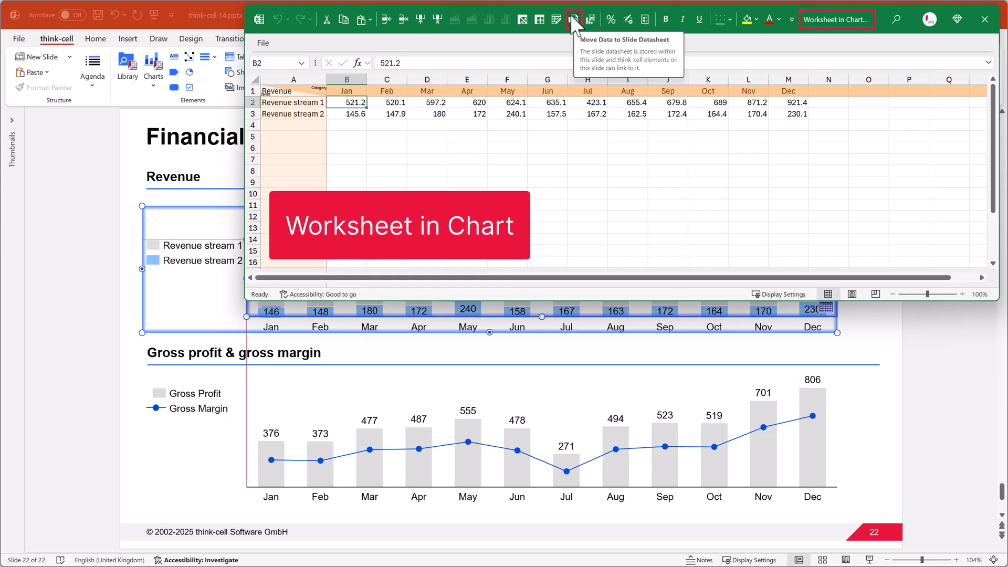
{"action": "left_click", "coordinate": [571, 19]}
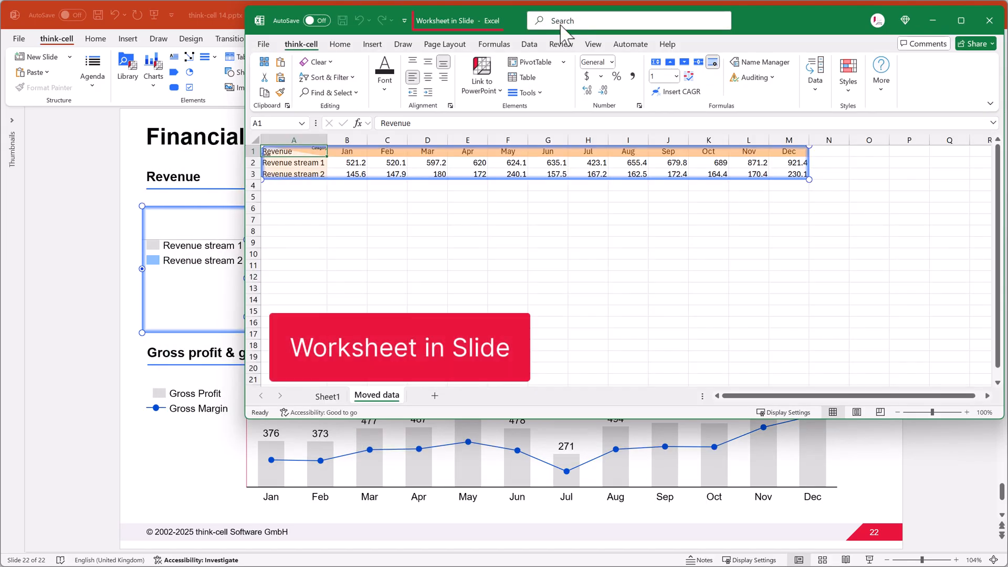
{"action": "key", "text": "ctrl+v"}
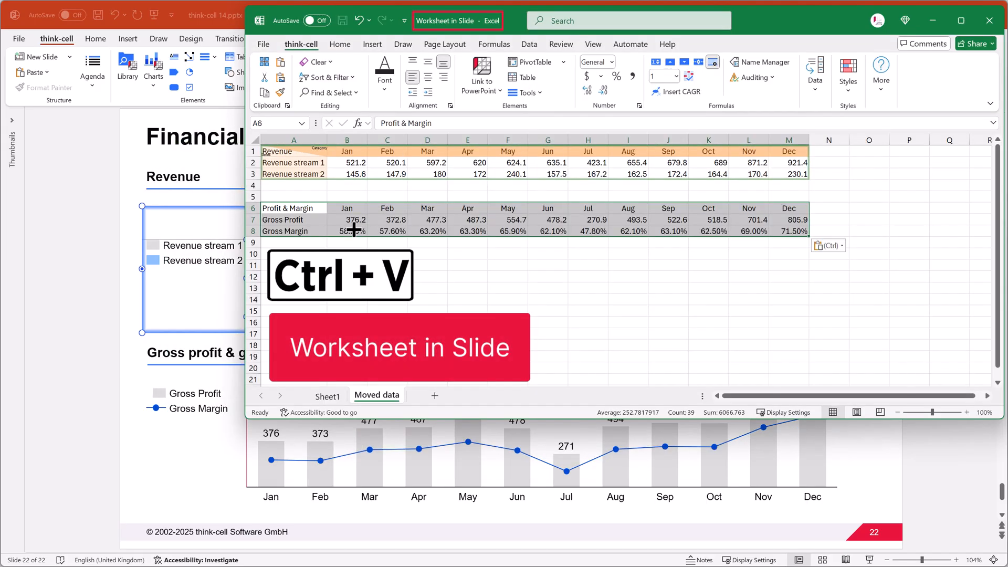
{"action": "left_click", "coordinate": [524, 77]}
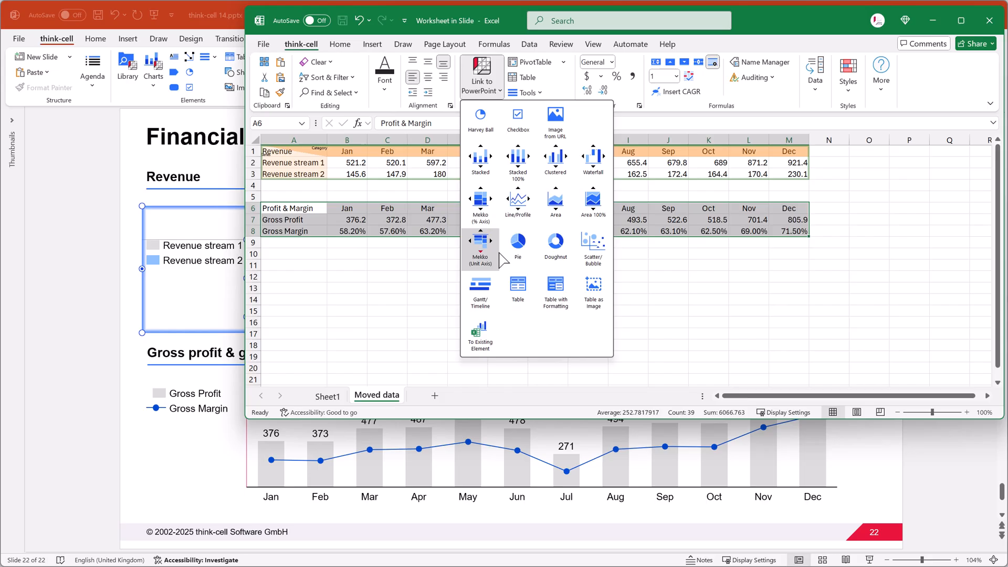
{"action": "left_click", "coordinate": [479, 332]}
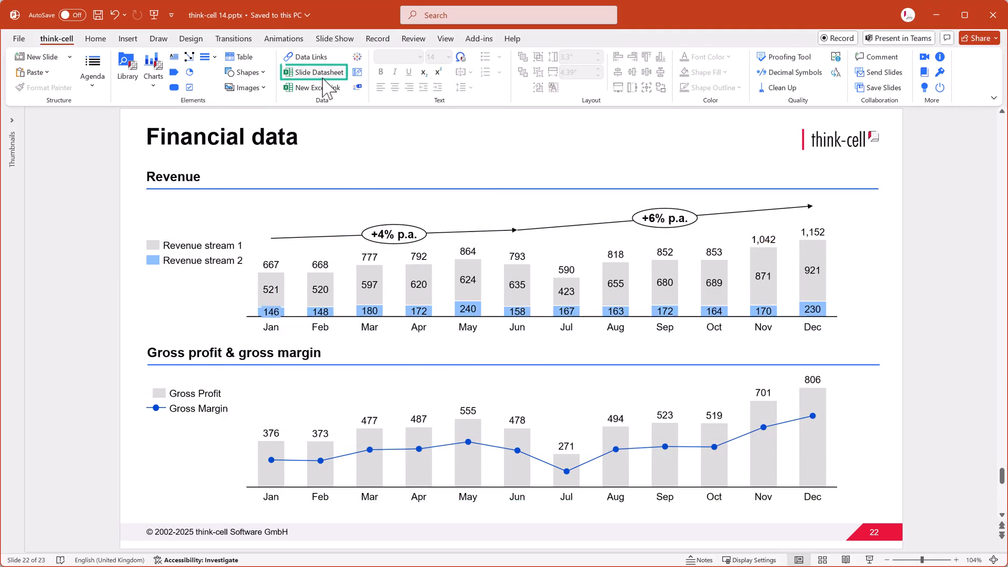
In the shared slide datasheet, change January Gross Profit in B7 to 12.4.
{"action": "left_click", "coordinate": [314, 72]}
{"action": "type", "text": "4"}
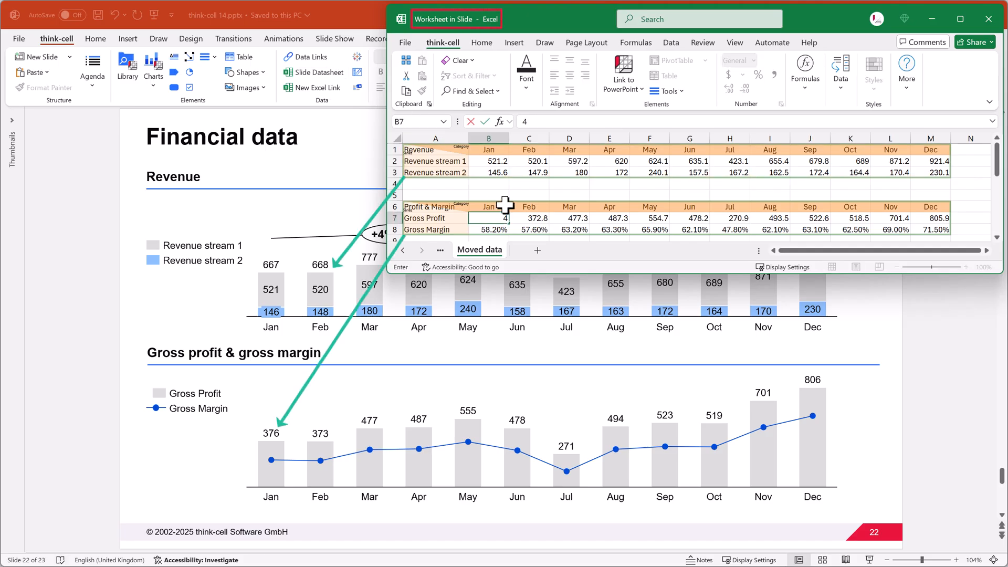
{"action": "type", "text": "12.4"}
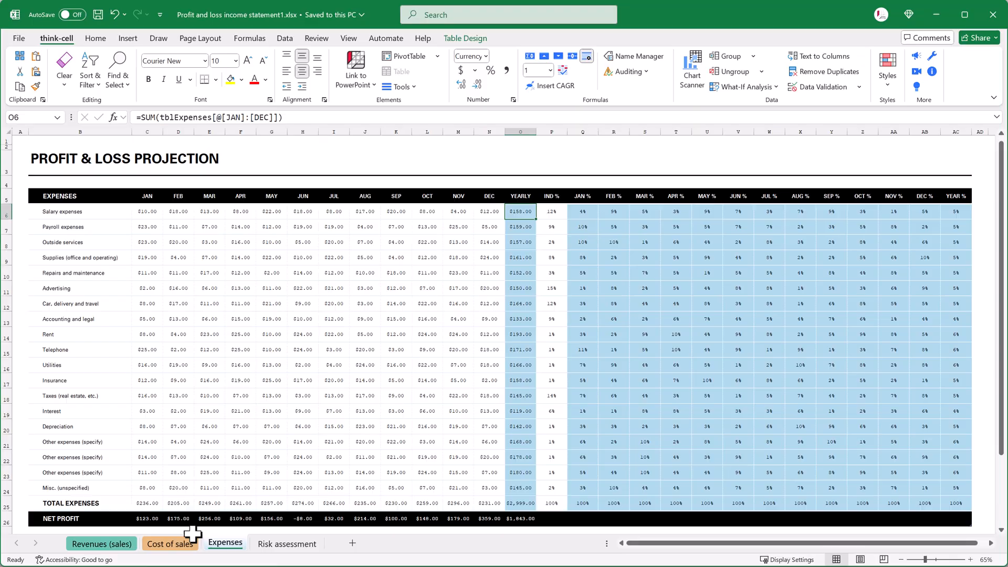
Link the Revenues (sales) table to the slide as an image.
{"action": "left_click", "coordinate": [170, 543]}
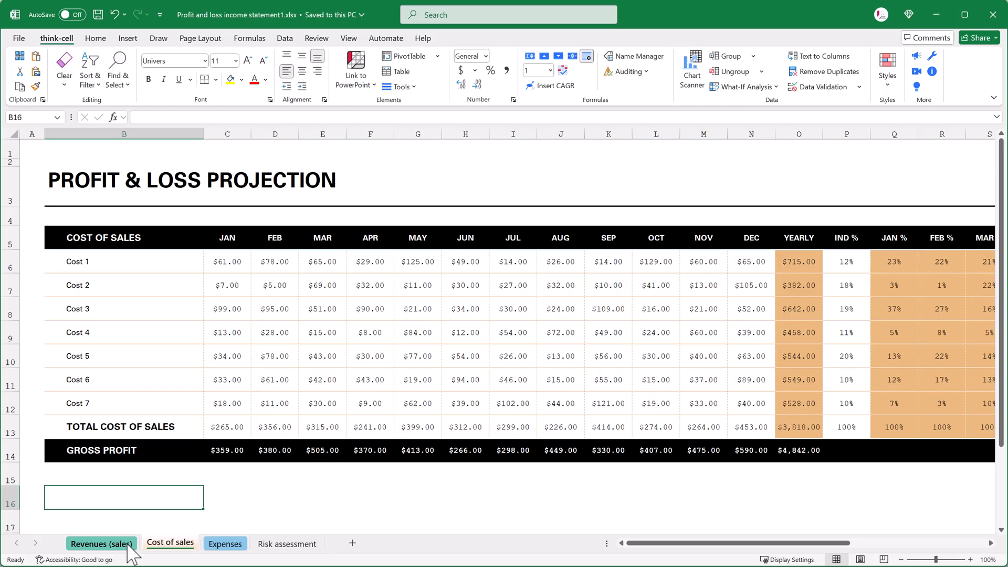
{"action": "left_click", "coordinate": [101, 543]}
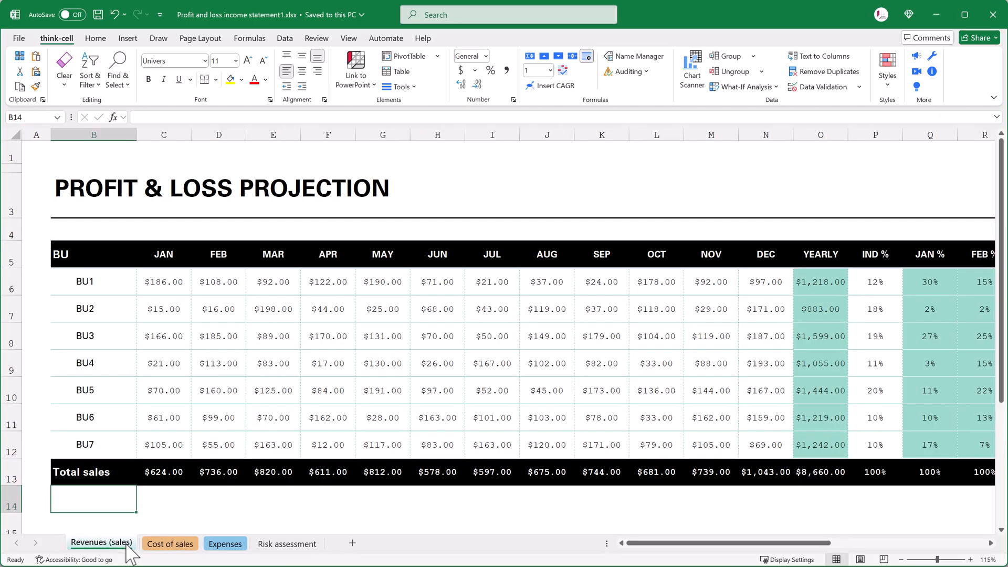
{"action": "mouse_move", "coordinate": [811, 481]}
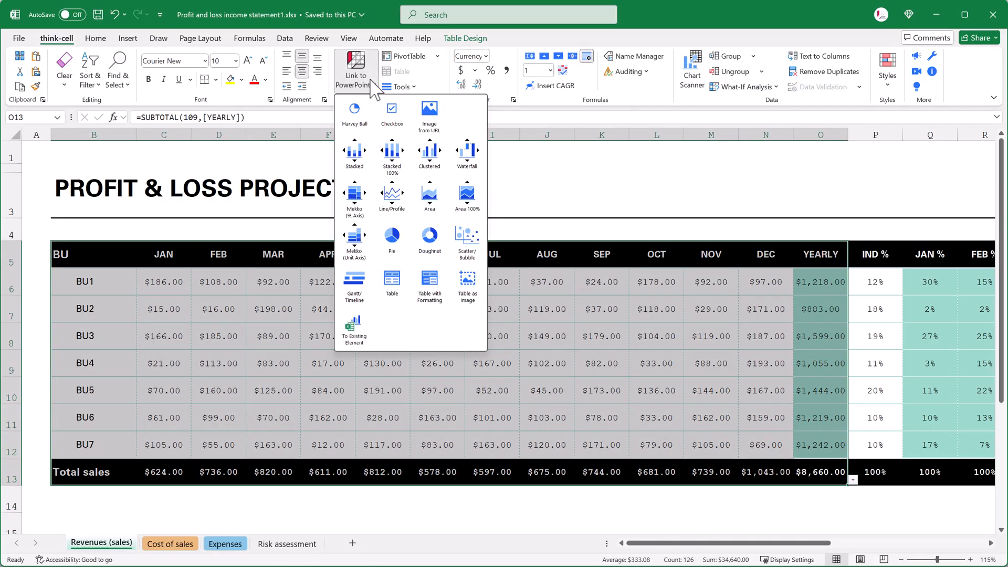
{"action": "mouse_move", "coordinate": [428, 284]}
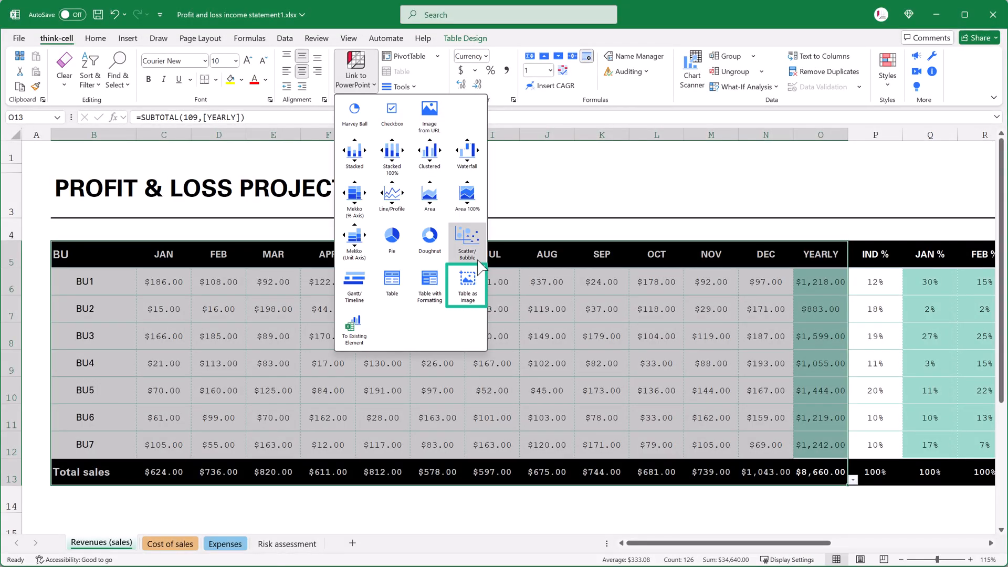
{"action": "mouse_move", "coordinate": [466, 285]}
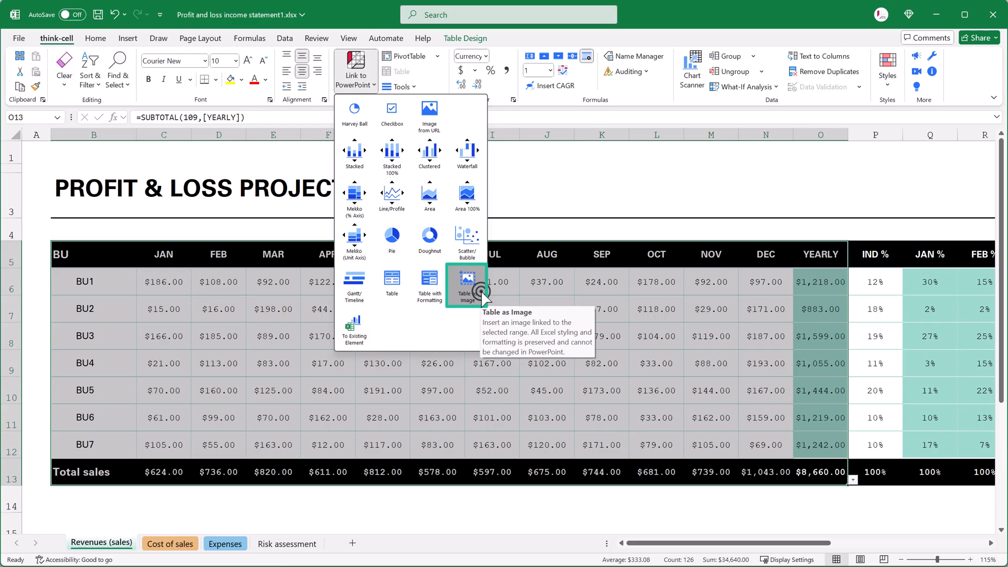
{"action": "left_click", "coordinate": [466, 284]}
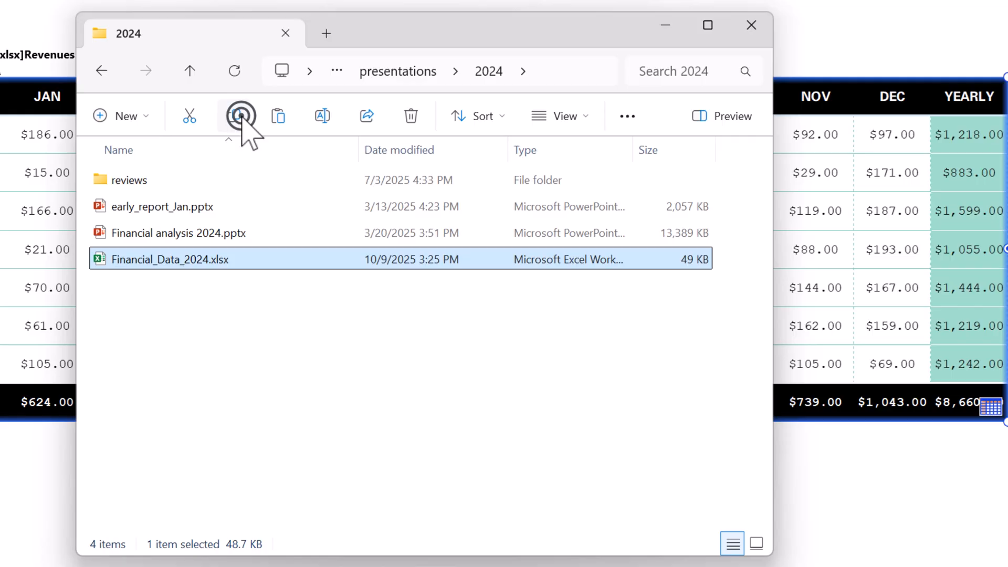
Duplicate Financial_Data_2024 in File Explorer and rename the copy Financial_Data_2025.xlsx.
{"action": "left_click", "coordinate": [238, 116]}
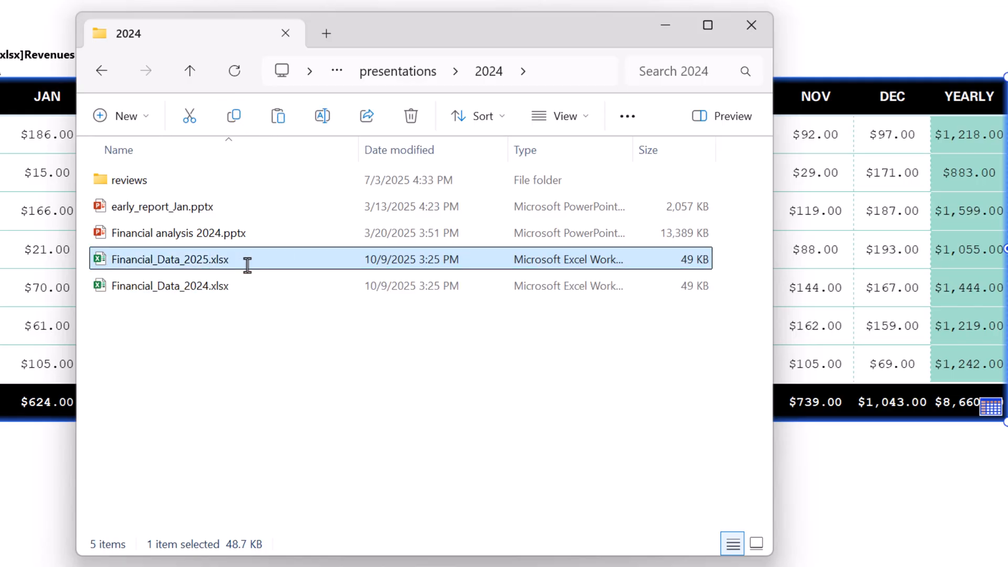
{"action": "double_click", "coordinate": [168, 259]}
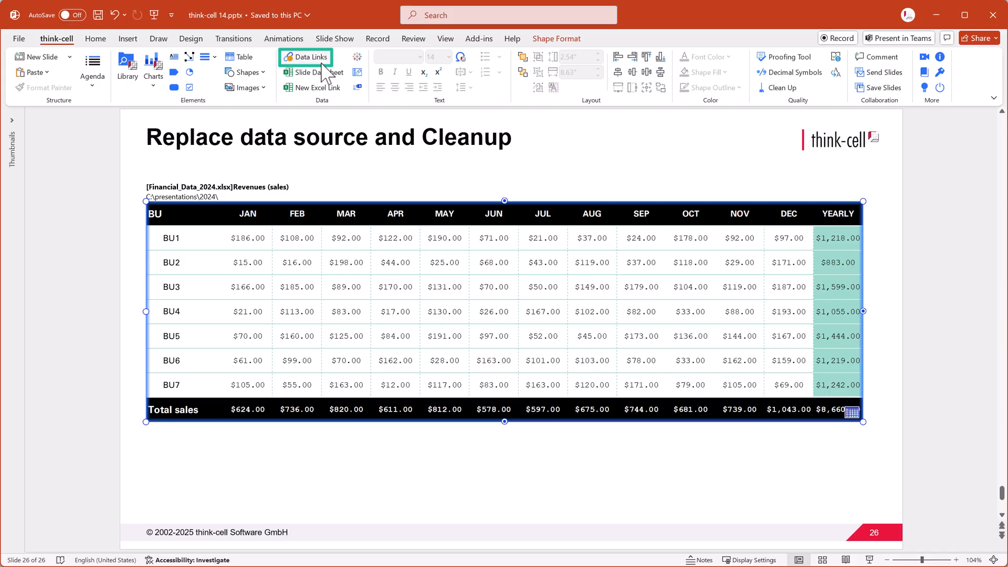
In Data Links, replace the revenue table's 2024 source with Financial_Data_2025.xlsx.
{"action": "left_click", "coordinate": [305, 57]}
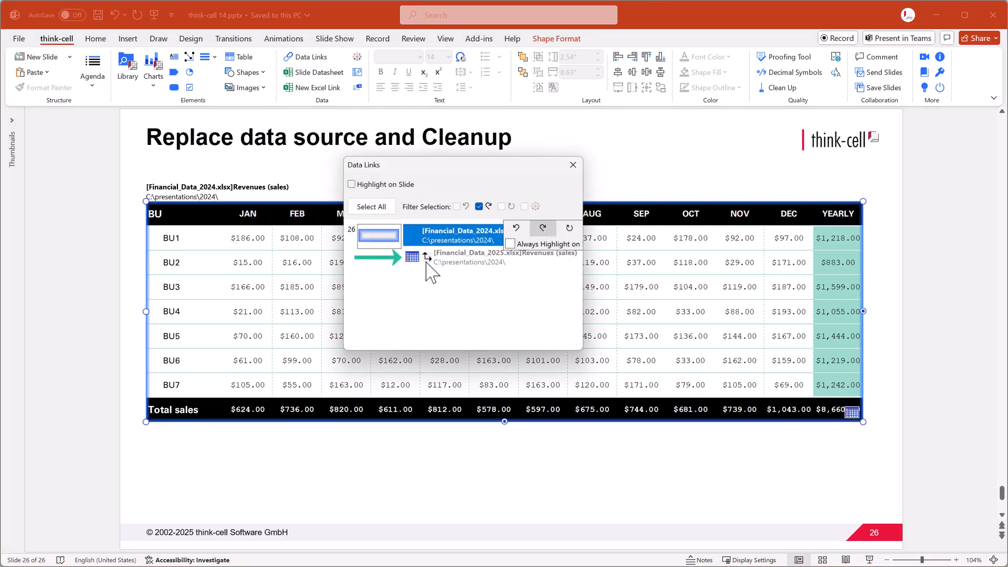
{"action": "left_click", "coordinate": [412, 257]}
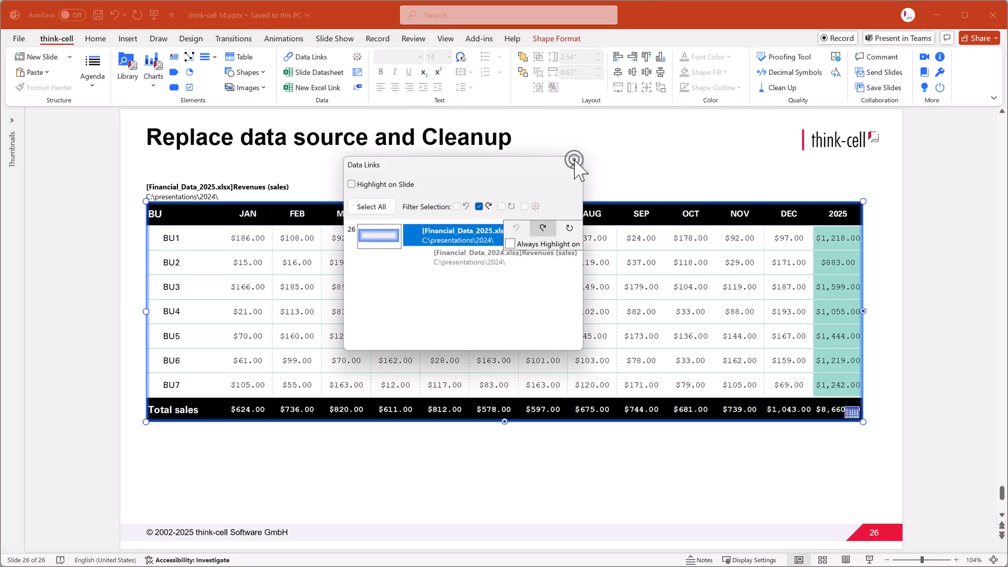
{"action": "left_click", "coordinate": [573, 158]}
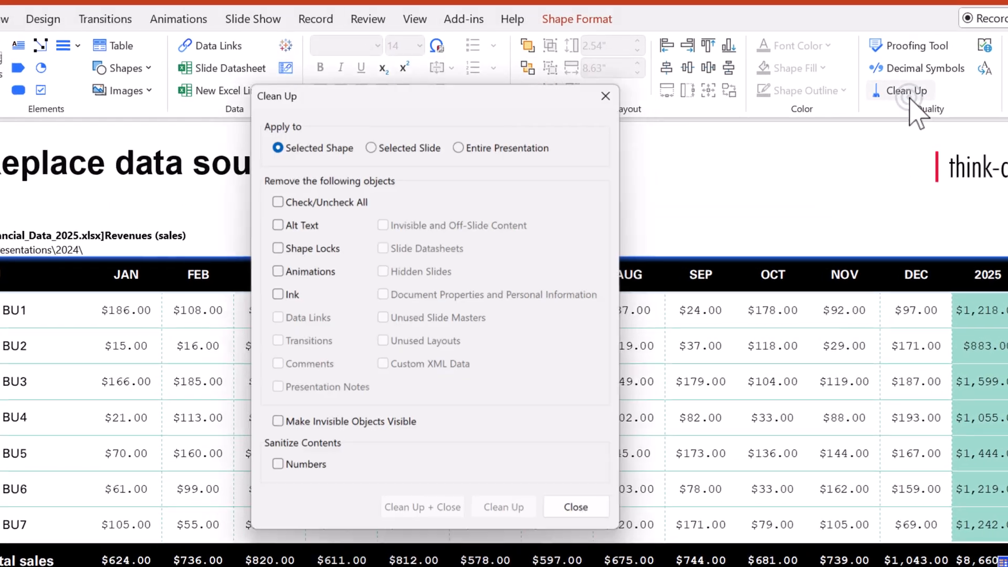
Clean up the entire presentation, removing all data links and slide datasheets.
{"action": "left_click", "coordinate": [457, 147]}
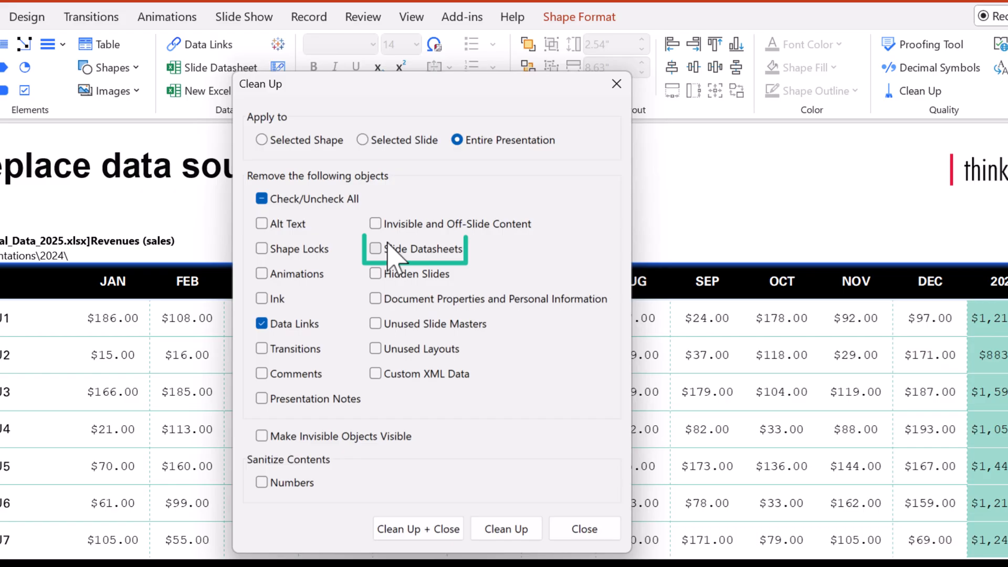
{"action": "left_click", "coordinate": [387, 249]}
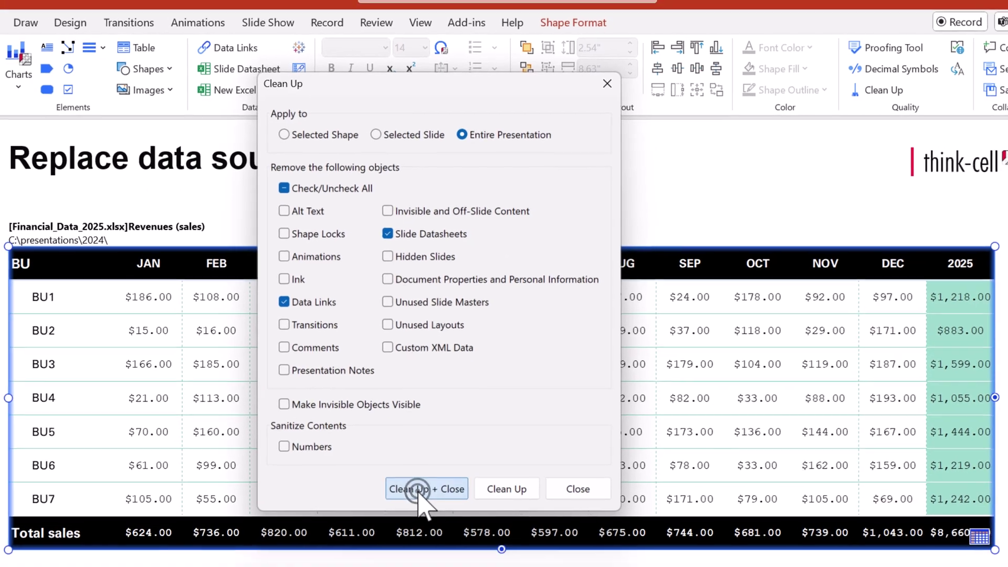
{"action": "left_click", "coordinate": [426, 488]}
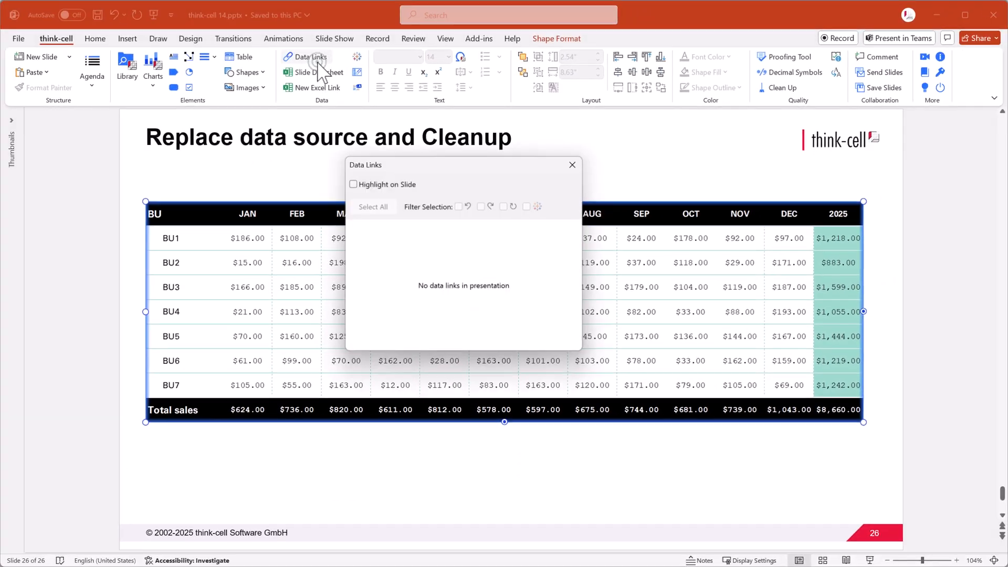
{"action": "mouse_move", "coordinate": [570, 165]}
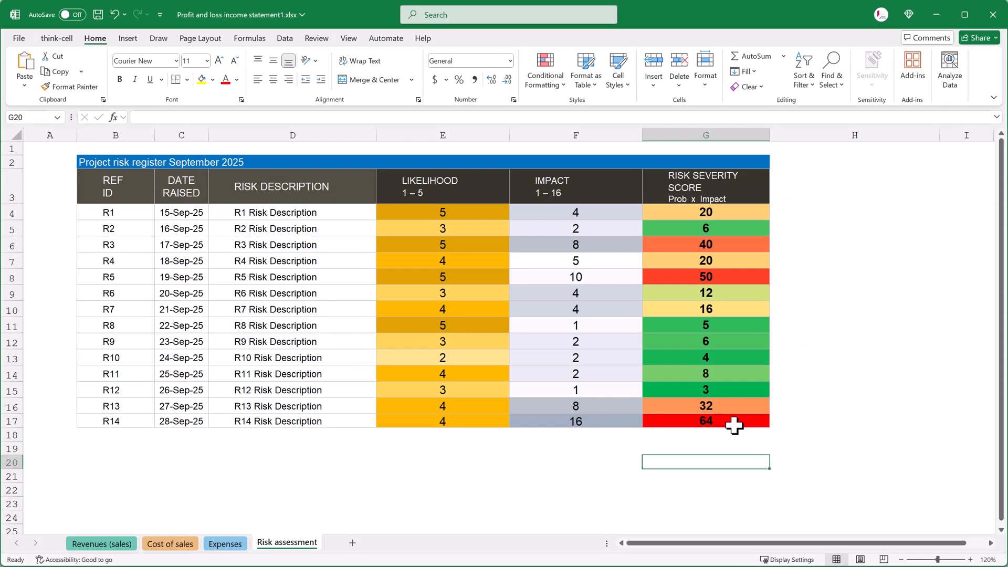
Review the risk register's conditional formatting, then link its range to PowerPoint as a table.
{"action": "left_click", "coordinate": [545, 69]}
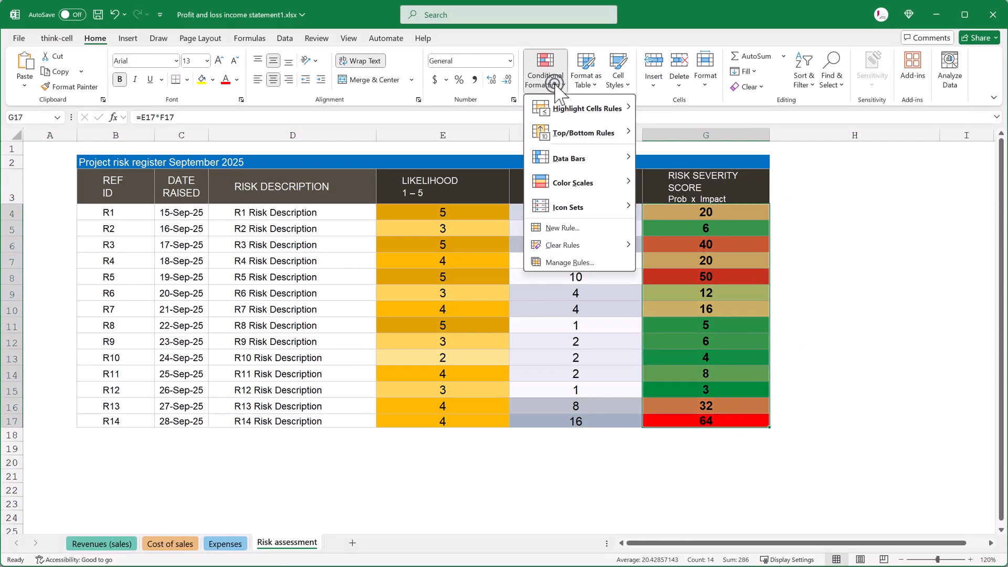
{"action": "left_click", "coordinate": [568, 263]}
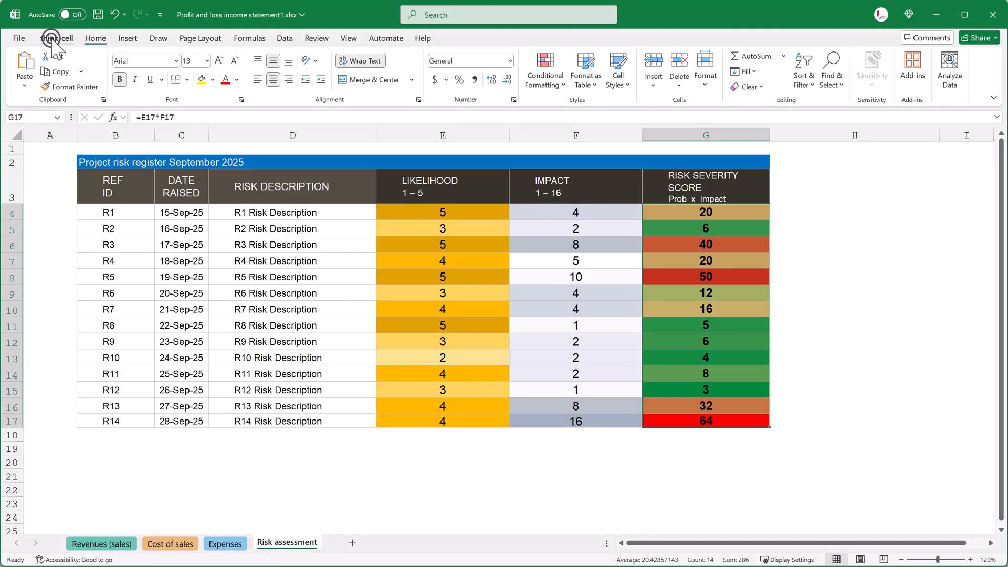
{"action": "left_click", "coordinate": [57, 38]}
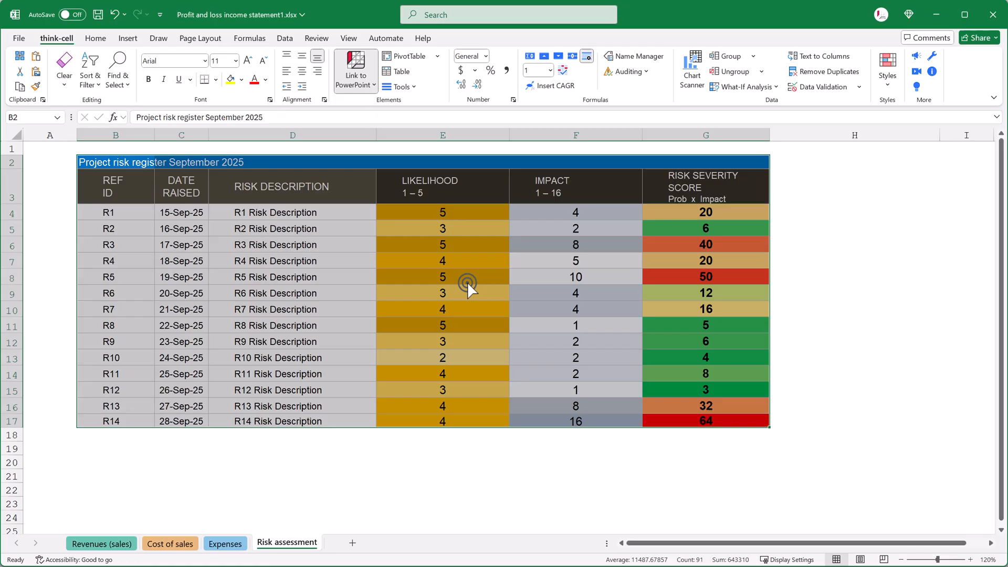
{"action": "left_click", "coordinate": [355, 66]}
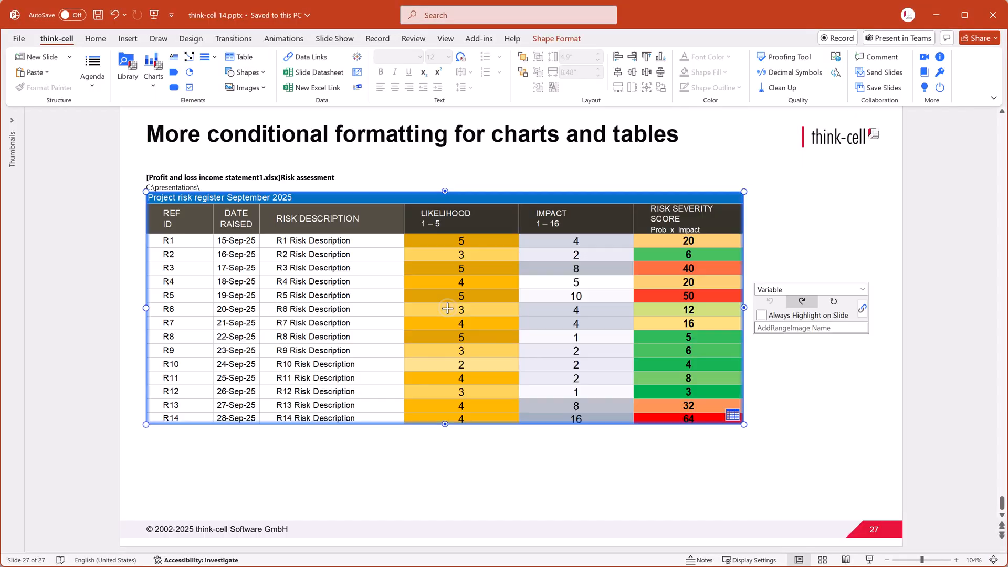
Deselect the placed risk register and choose a 100% stacked chart from the think-cell chart types.
{"action": "left_click", "coordinate": [498, 470]}
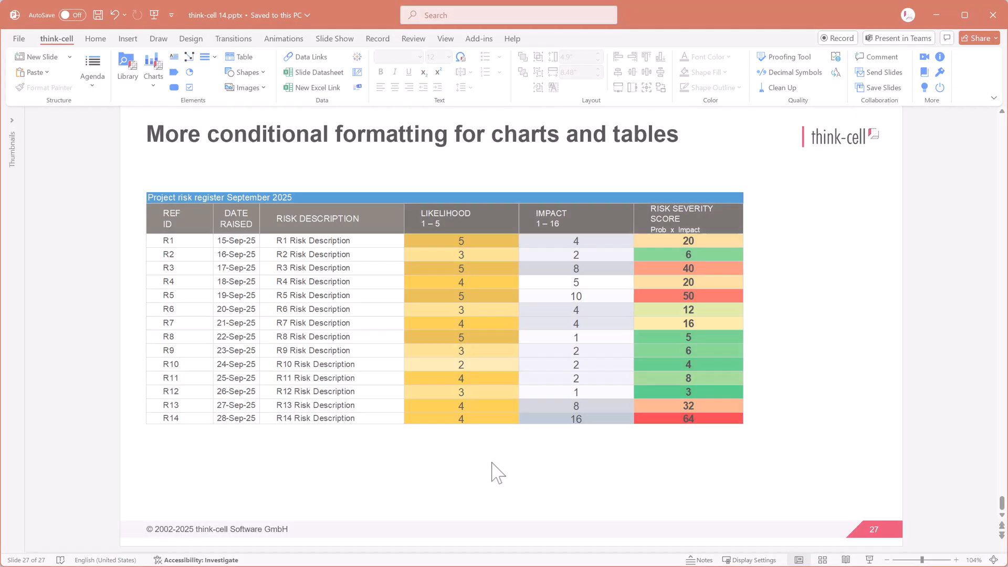
{"action": "left_click", "coordinate": [153, 68]}
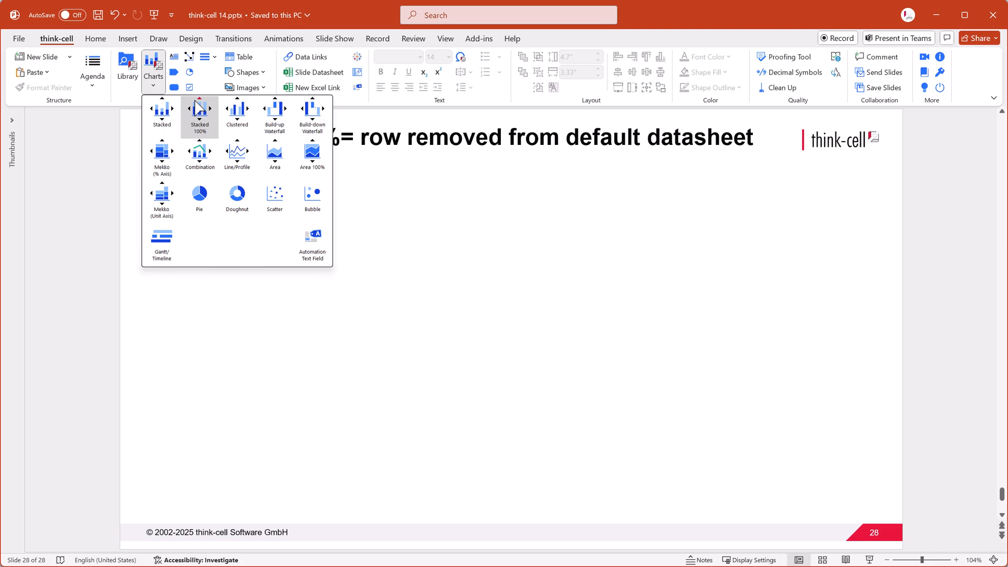
{"action": "left_click", "coordinate": [199, 116]}
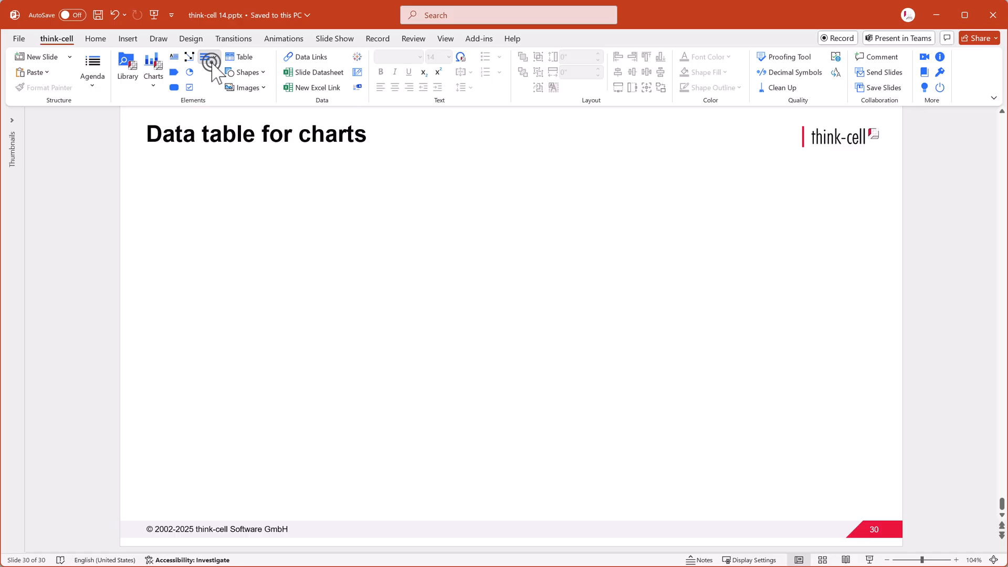
Enable data tables for new charts via More, then pick a stacked chart to insert.
{"action": "left_click", "coordinate": [209, 57]}
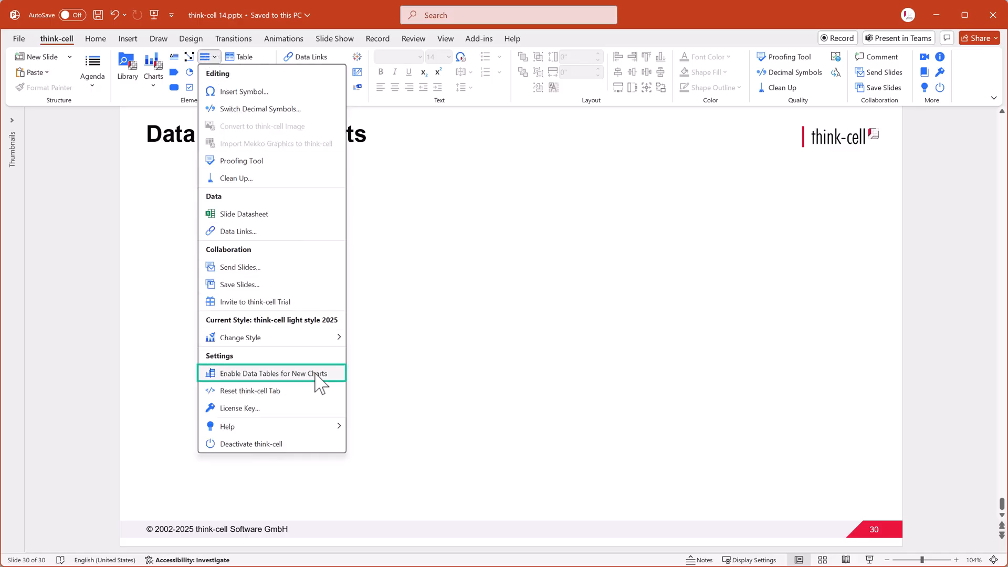
{"action": "left_click", "coordinate": [153, 68]}
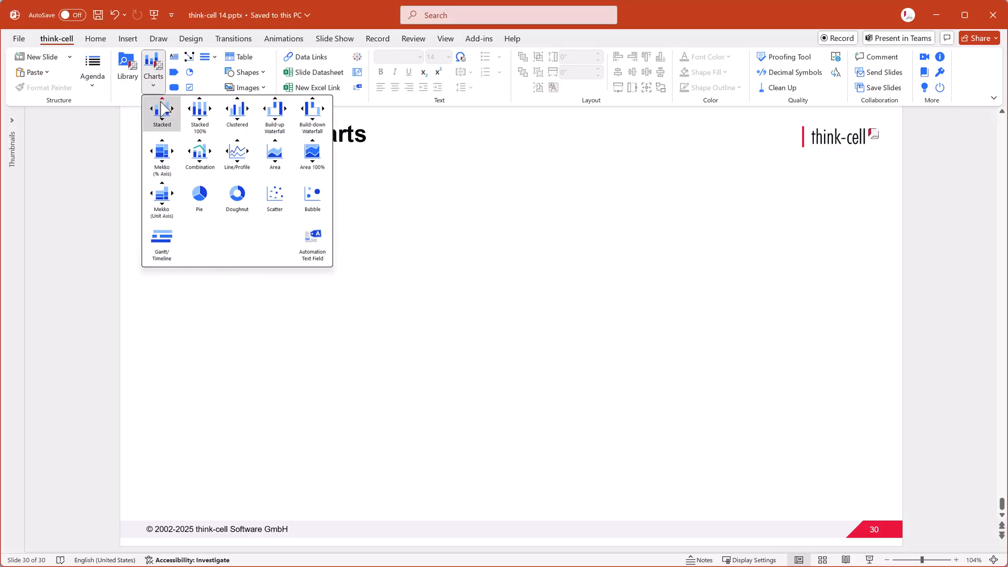
{"action": "left_click", "coordinate": [161, 112]}
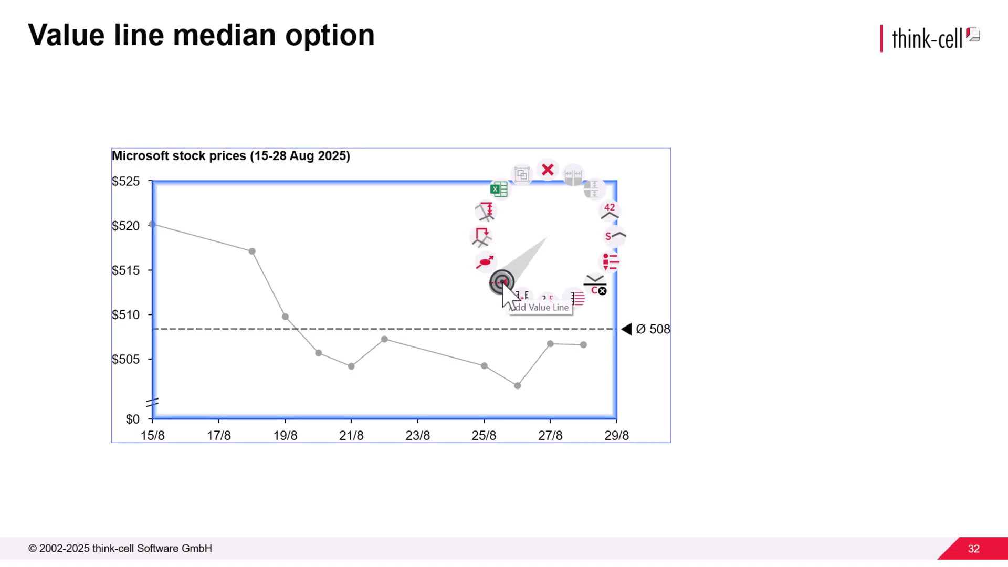
Add a value line to the Microsoft stock prices line chart beside its 508 average line.
{"action": "left_click", "coordinate": [499, 283]}
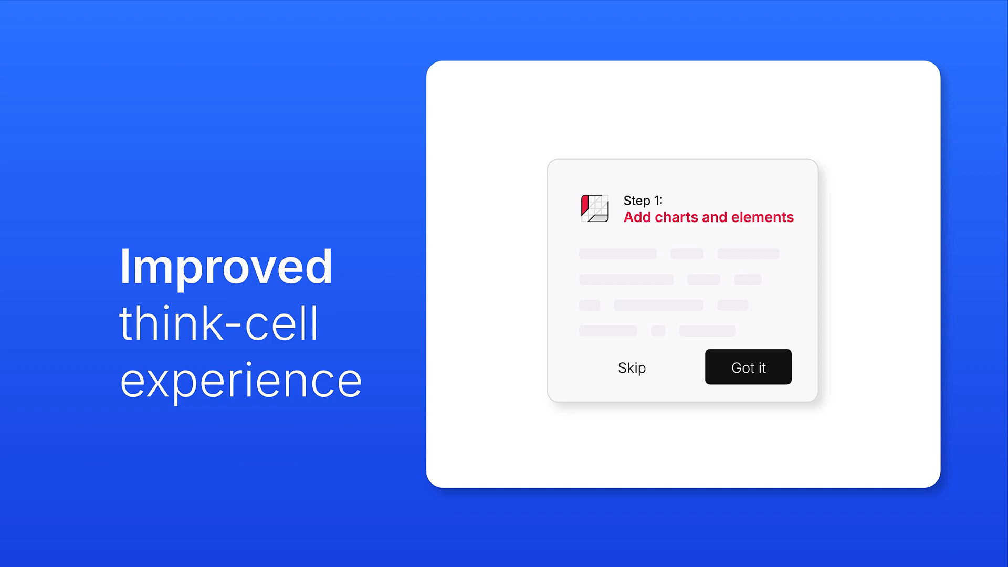
Advance to slide 34 so the 'Add charts and elements' onboarding tip appears.
{"action": "left_click", "coordinate": [748, 366]}
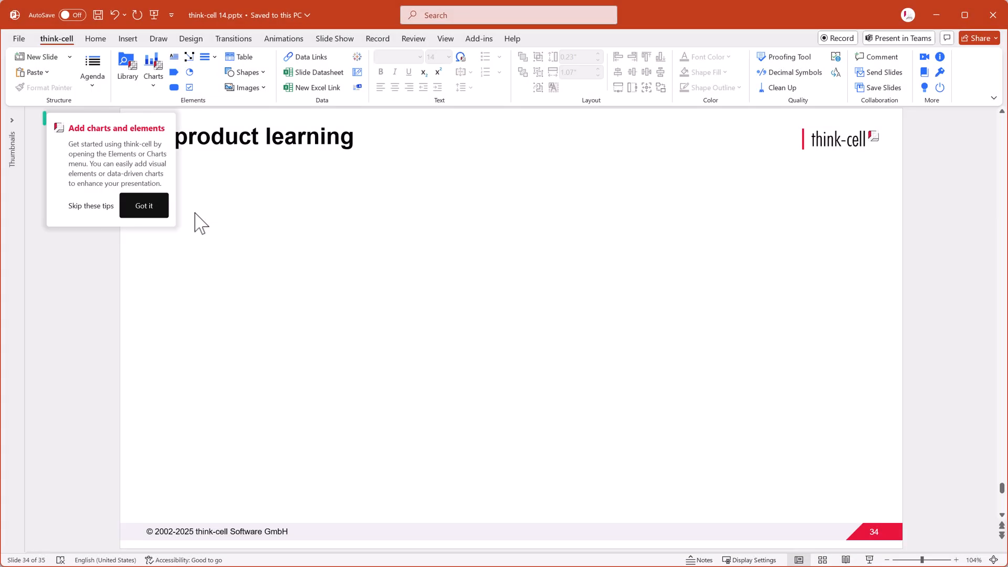
Accept the tip, pick a stacked chart, and show the extra think-cell options on slide 36.
{"action": "left_click", "coordinate": [153, 67]}
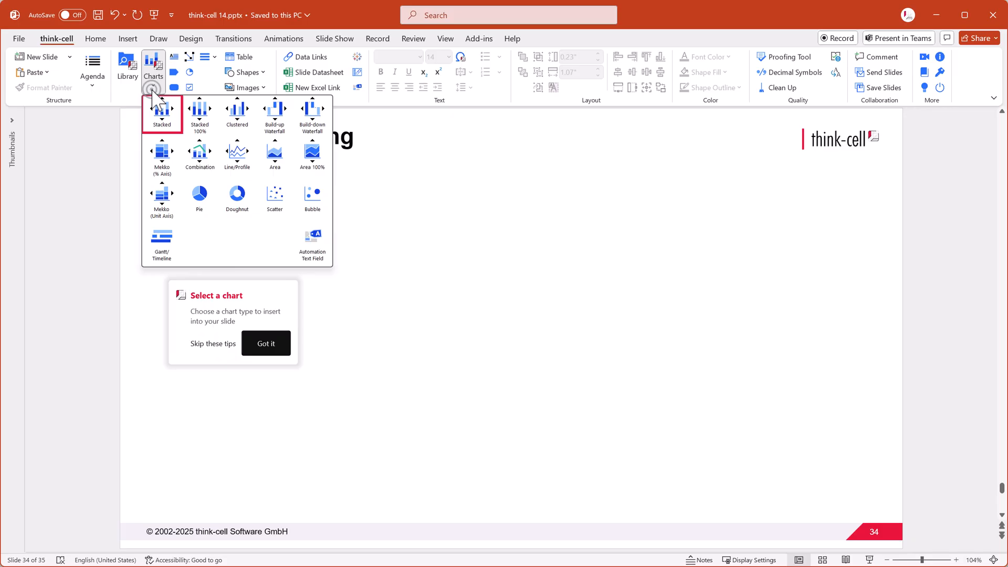
{"action": "left_click", "coordinate": [161, 112]}
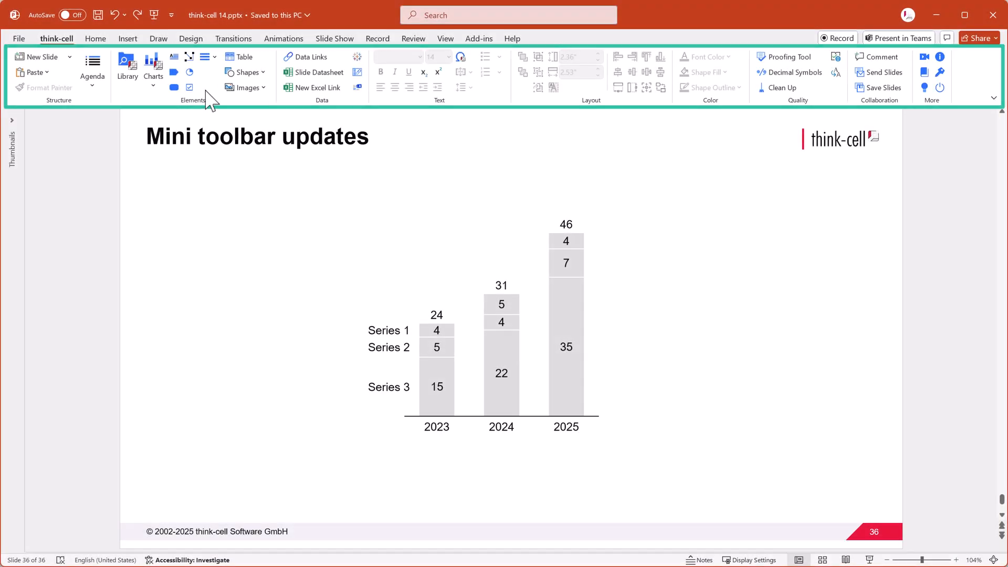
{"action": "left_click", "coordinate": [205, 57]}
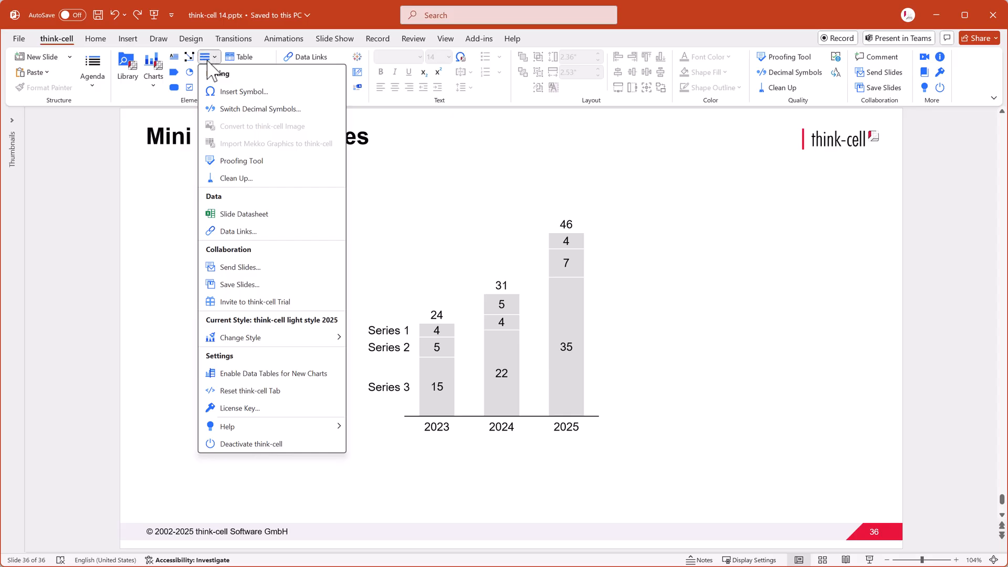